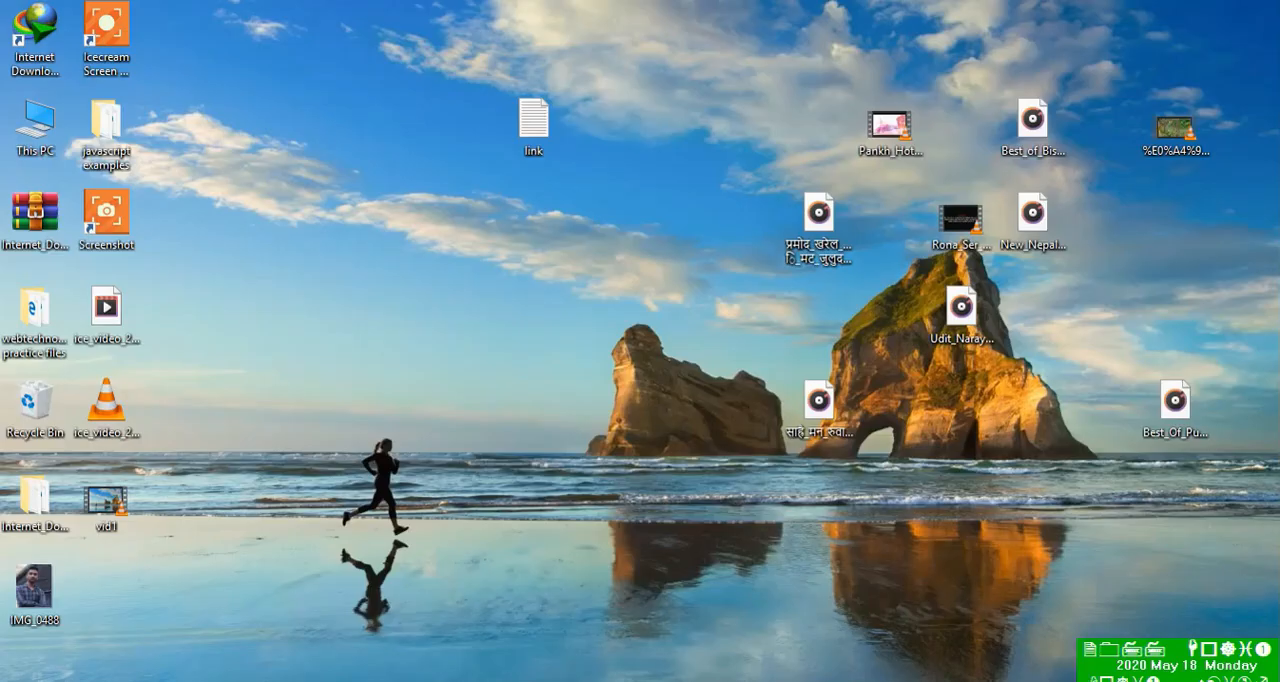
- Open the desktop 'link' text file in Notepad and copy its bit.ly URL
click(533, 118)
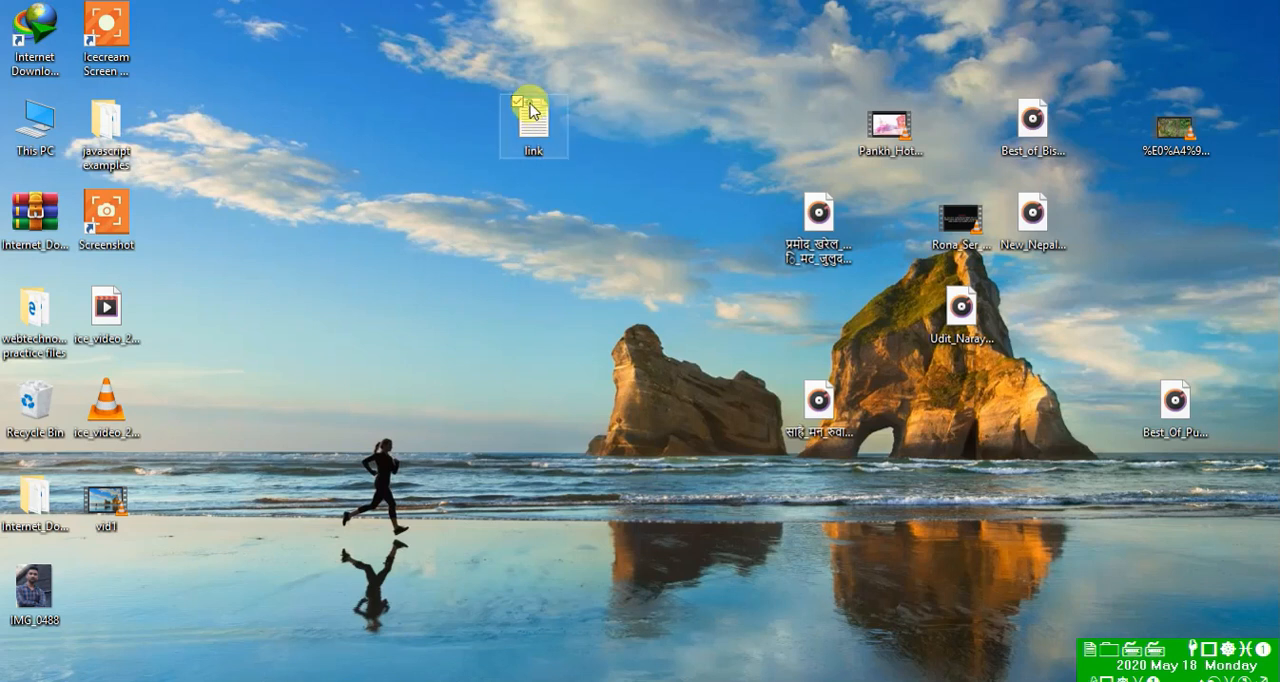
double_click(533, 120)
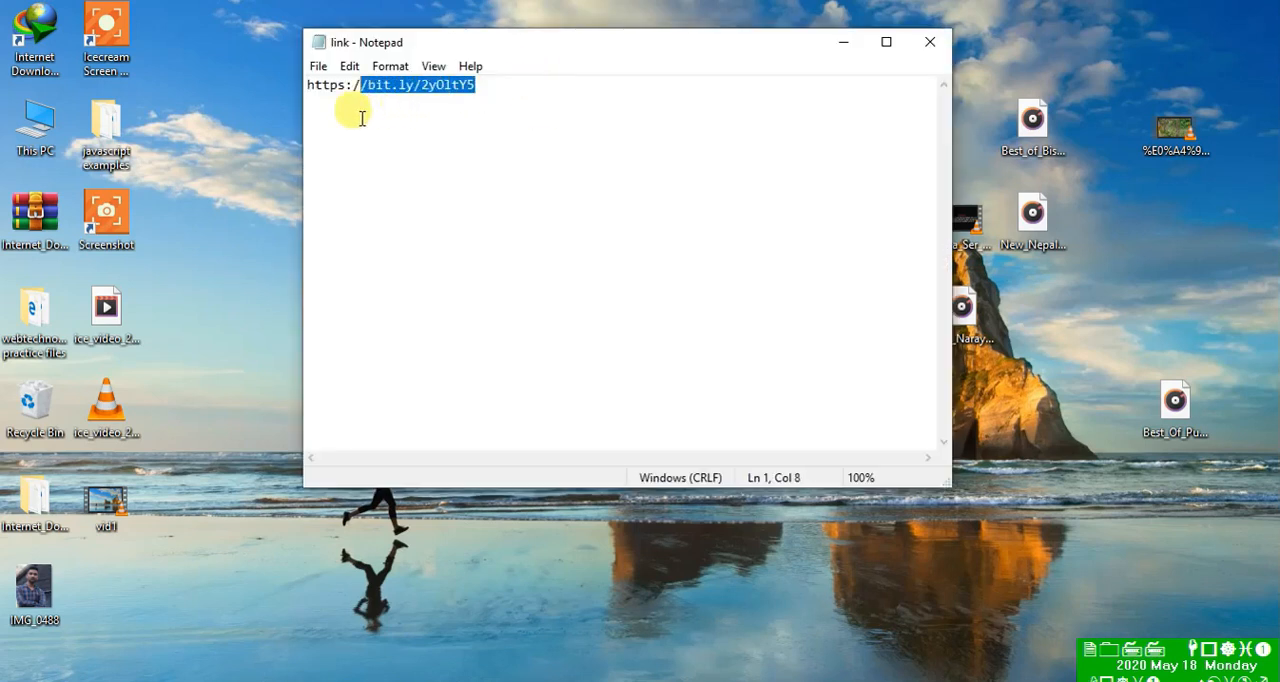
right_click(360, 117)
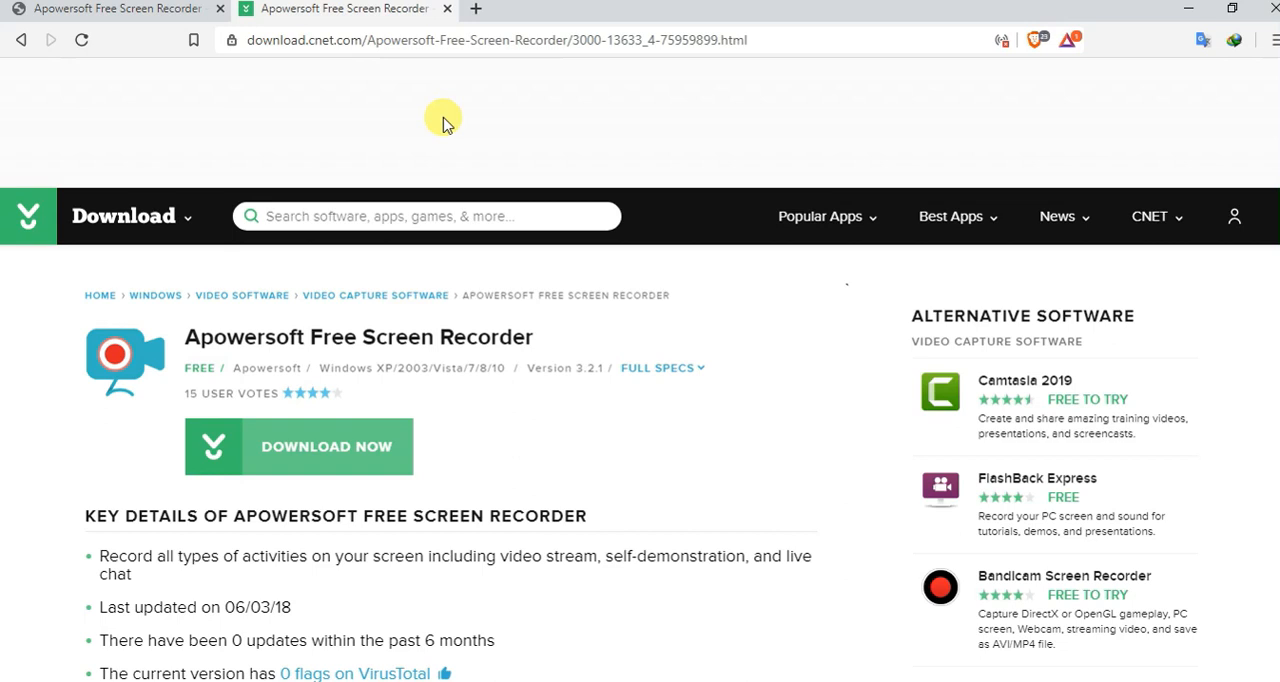
mouse_move(511, 195)
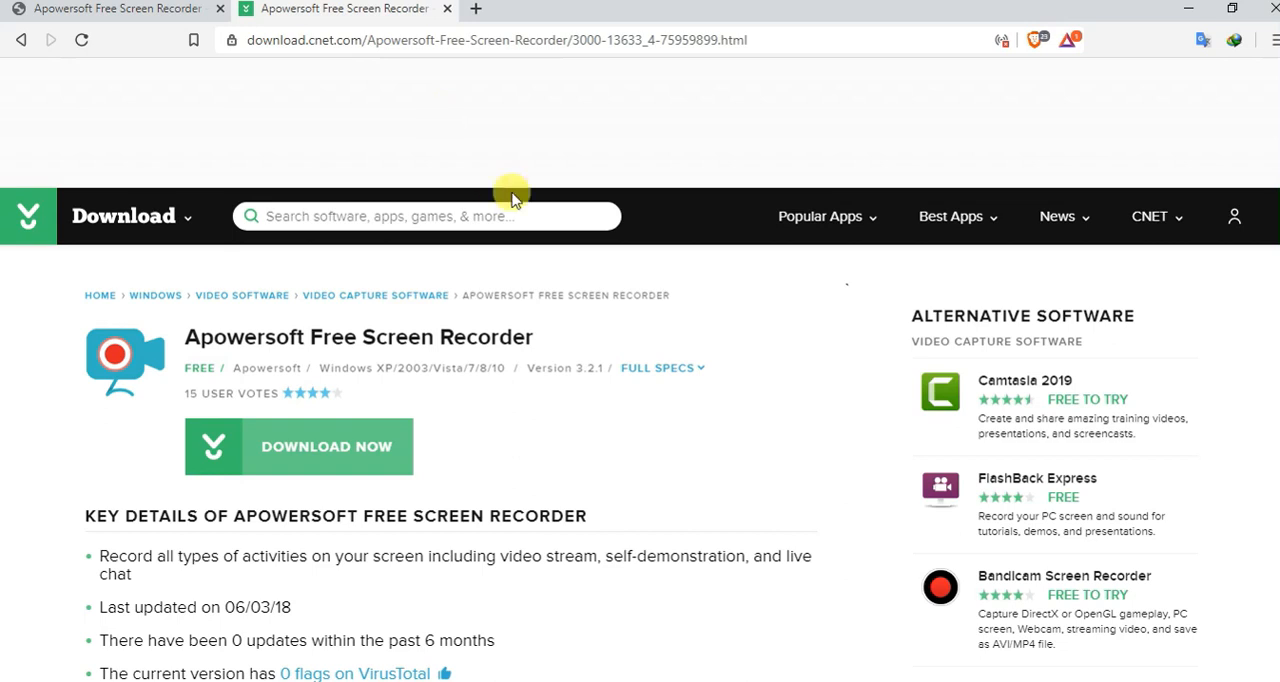
- Download the 17.36 MB free-screen-recorder-cnet.exe installer with IDM, then hide its window
click(327, 446)
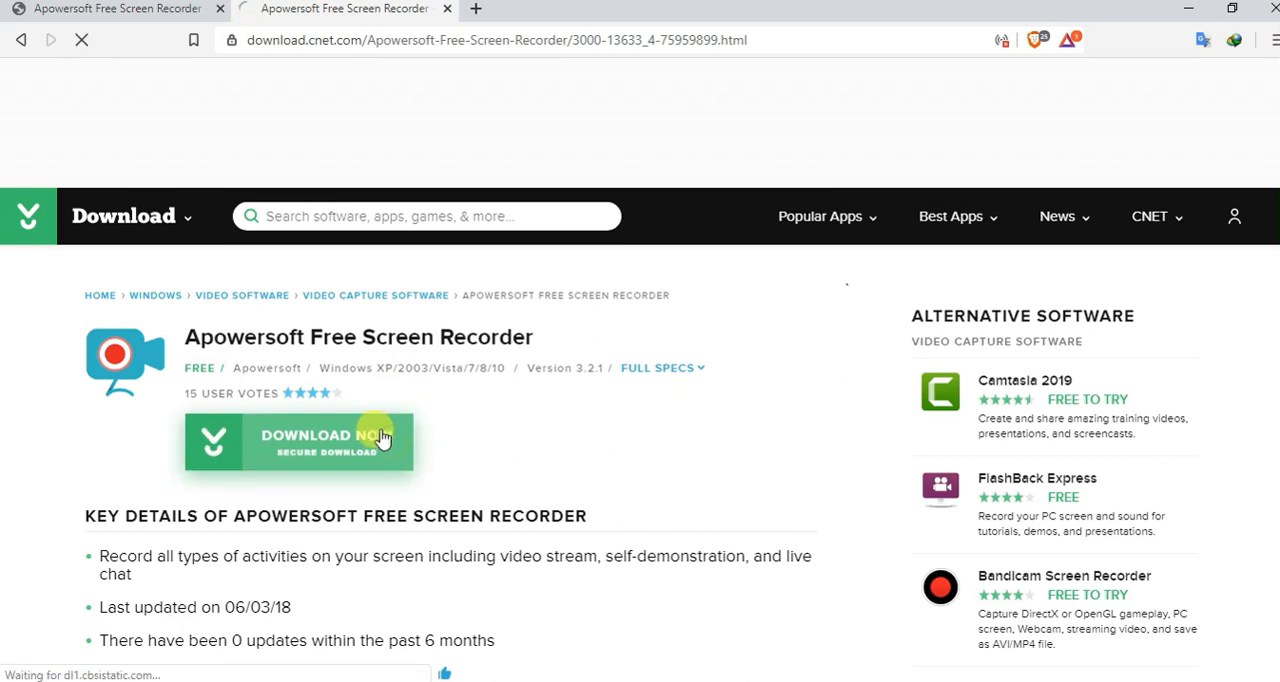
click(298, 442)
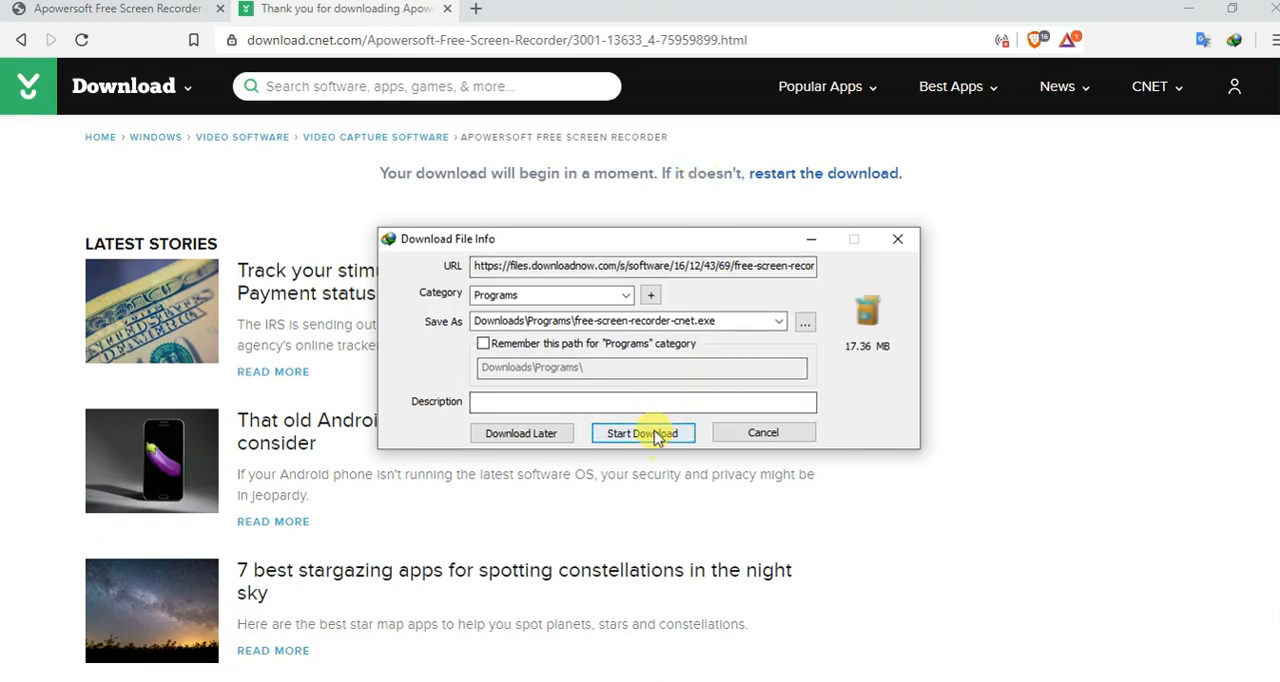
click(642, 432)
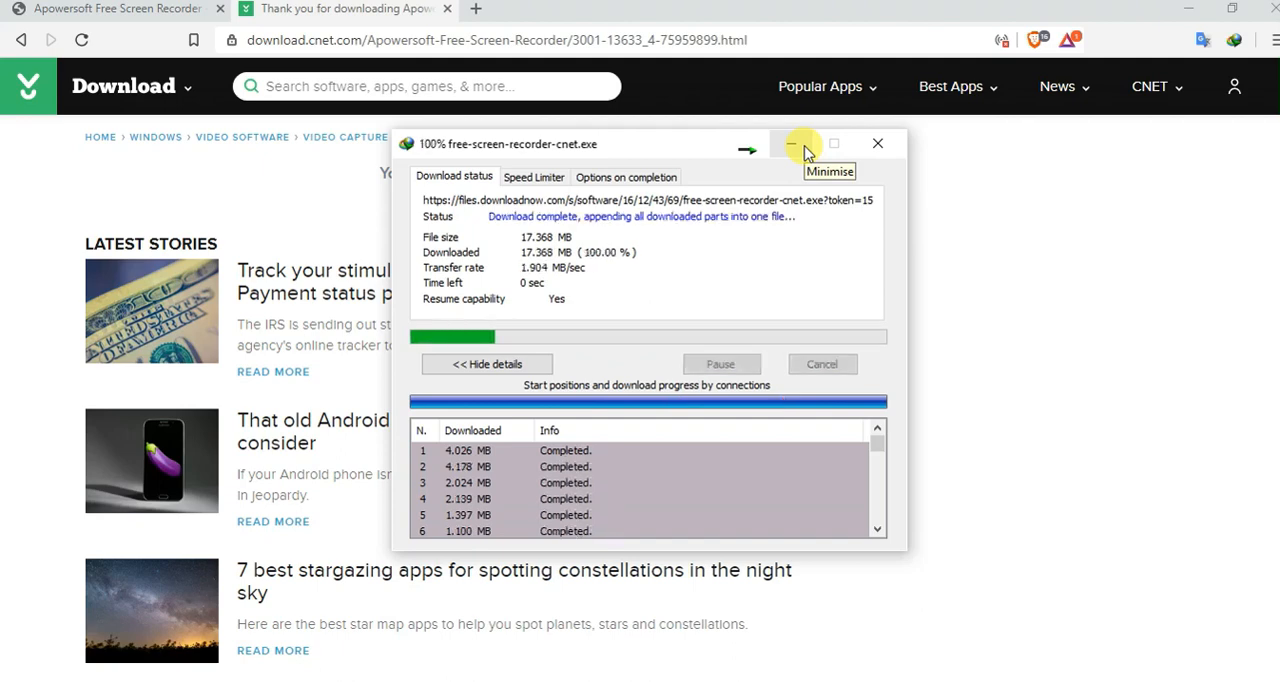
click(790, 143)
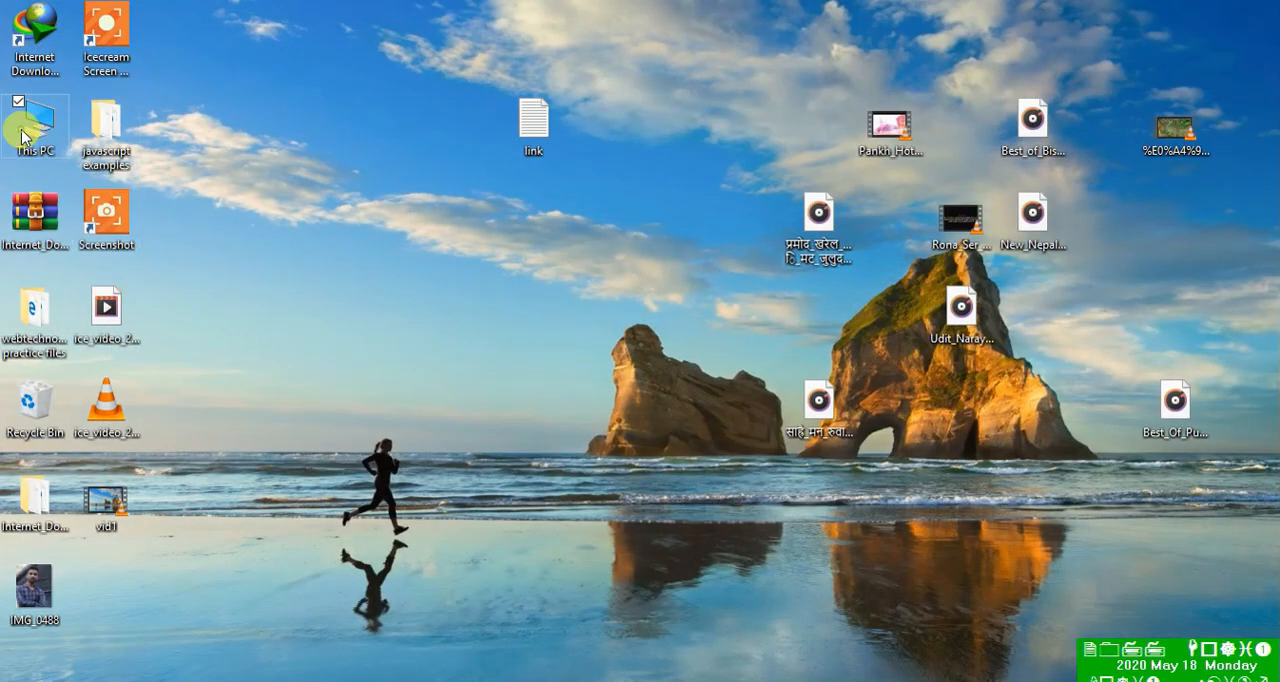
- Browse This PC to Downloads\Programs and select the free-screen-recorder-cnet installer
double_click(35, 125)
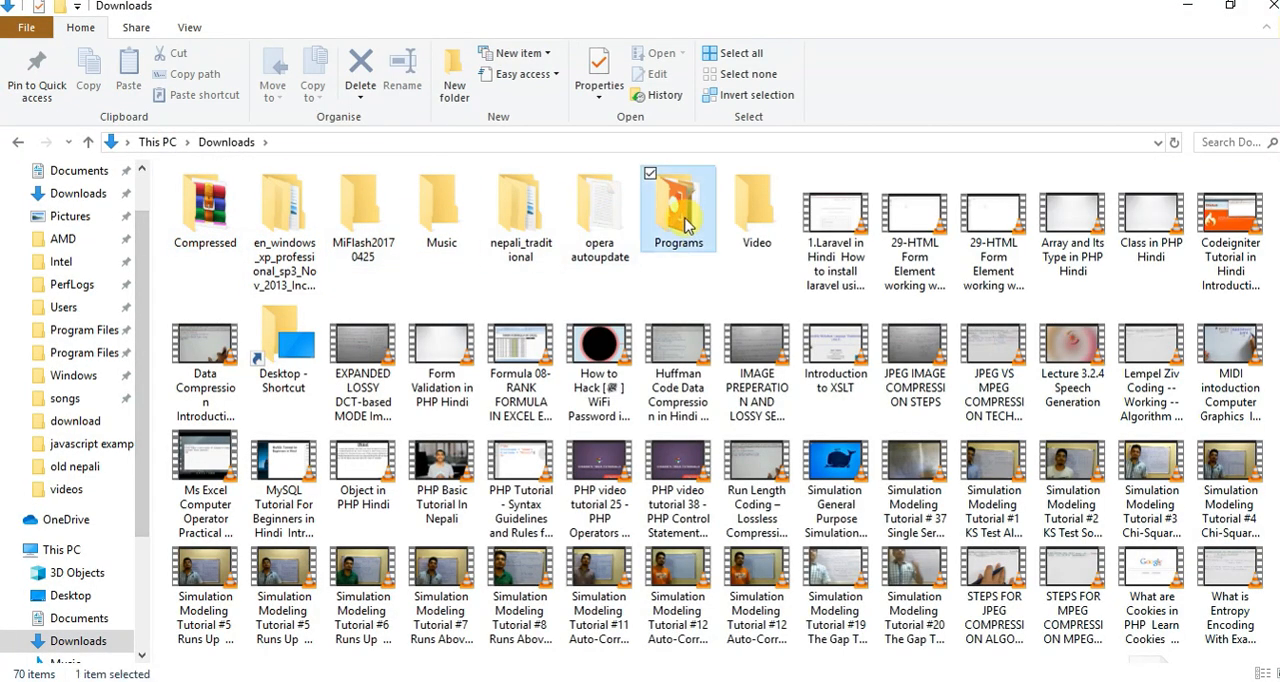
double_click(678, 207)
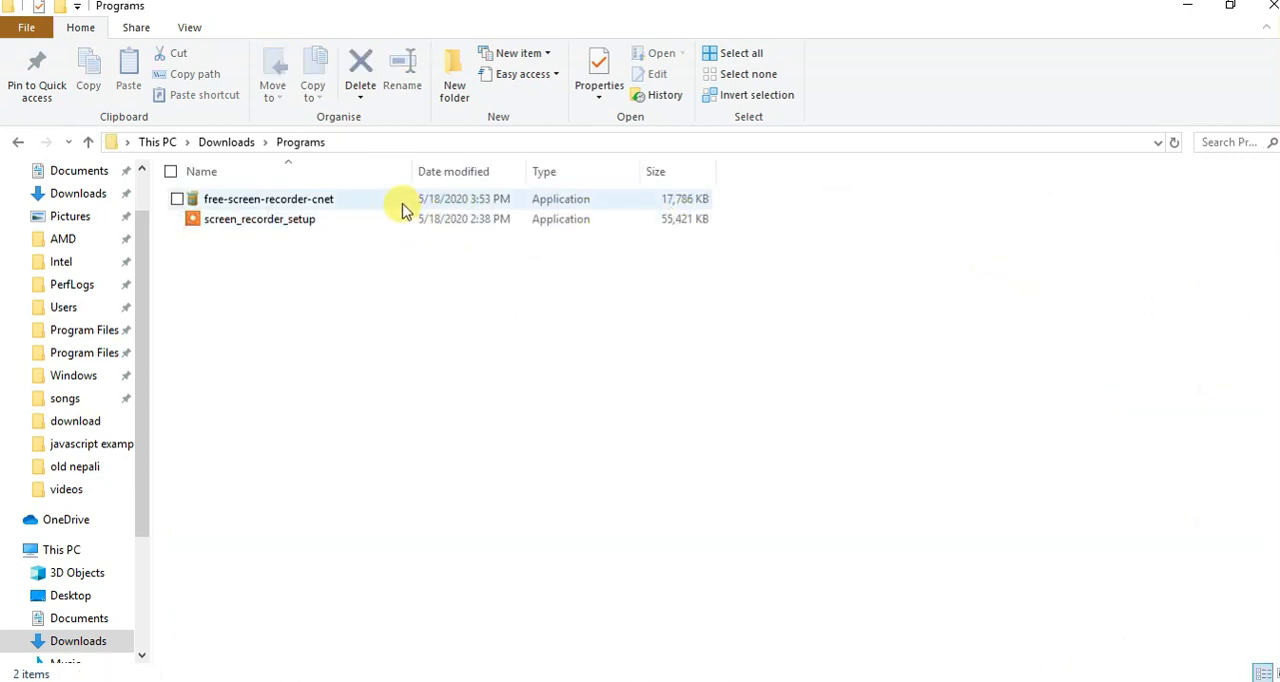
click(268, 198)
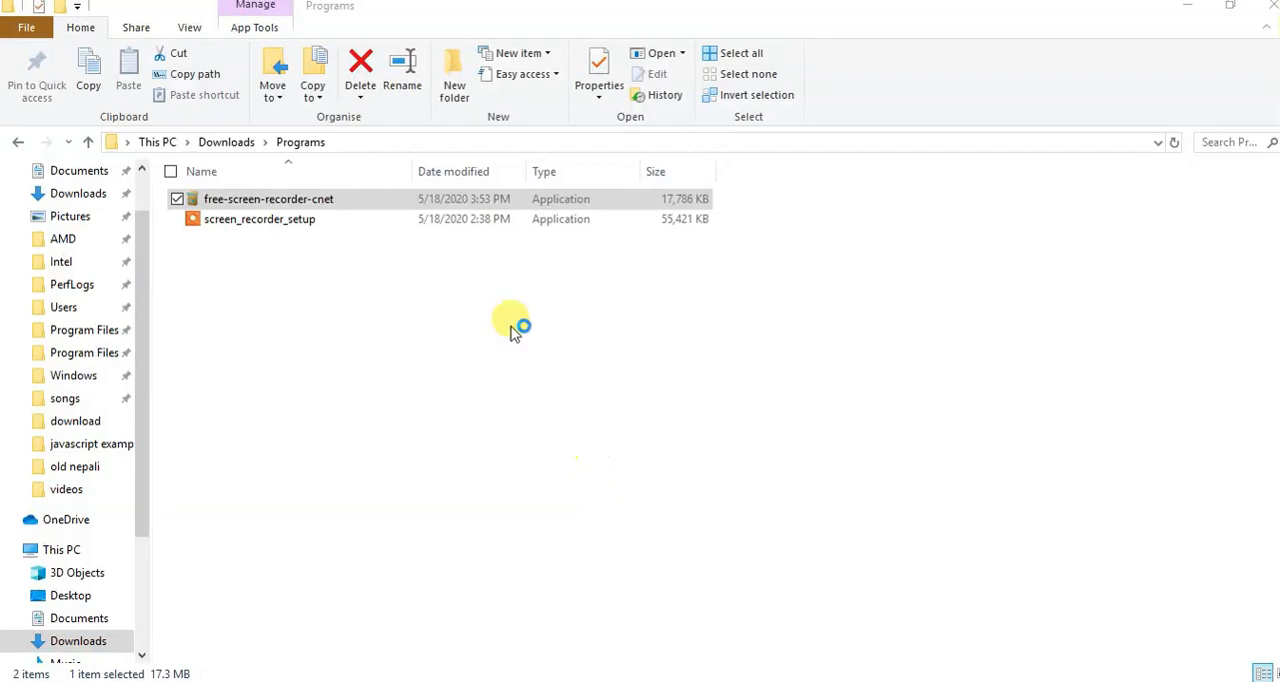
- Run the installer in English, accept the license, keep both shortcuts, and install
double_click(259, 219)
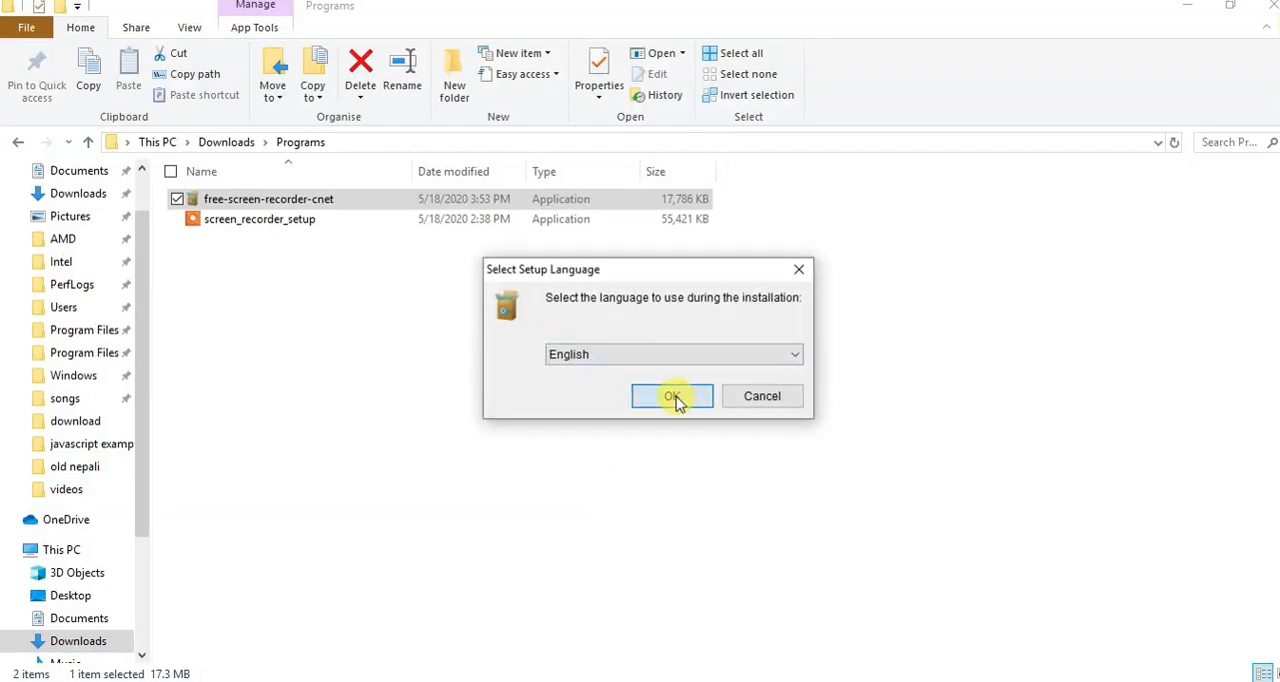
click(671, 395)
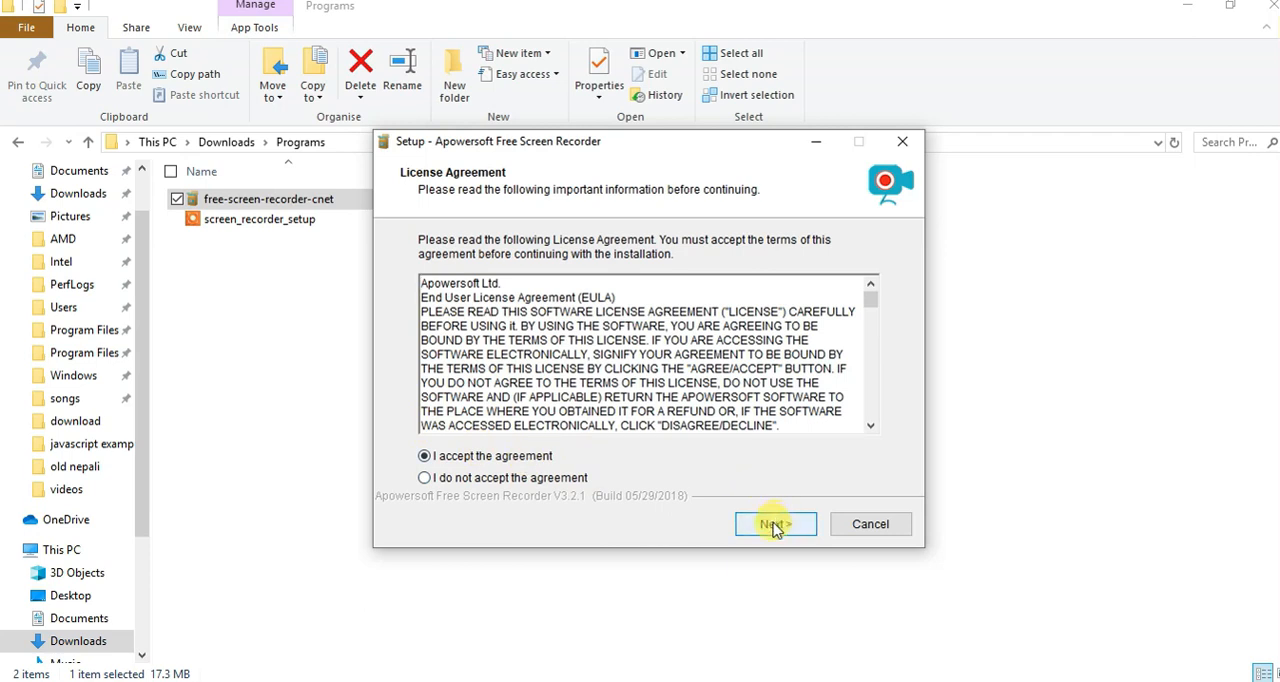
click(775, 524)
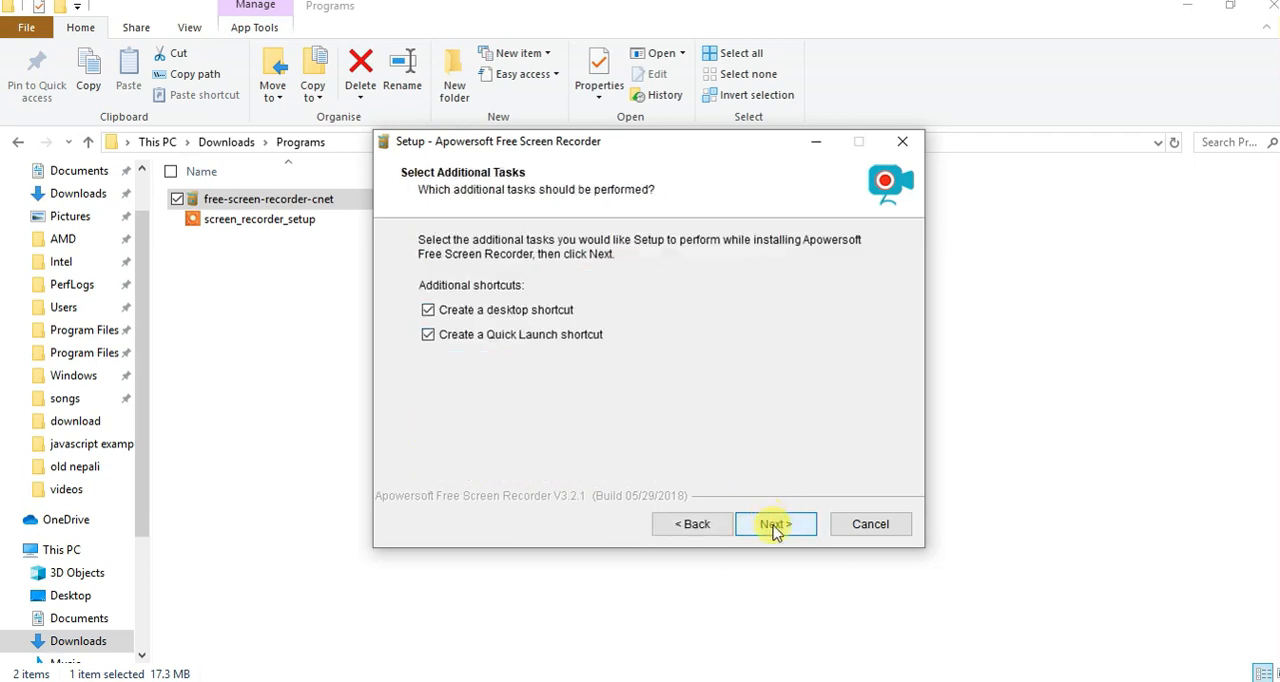
click(776, 523)
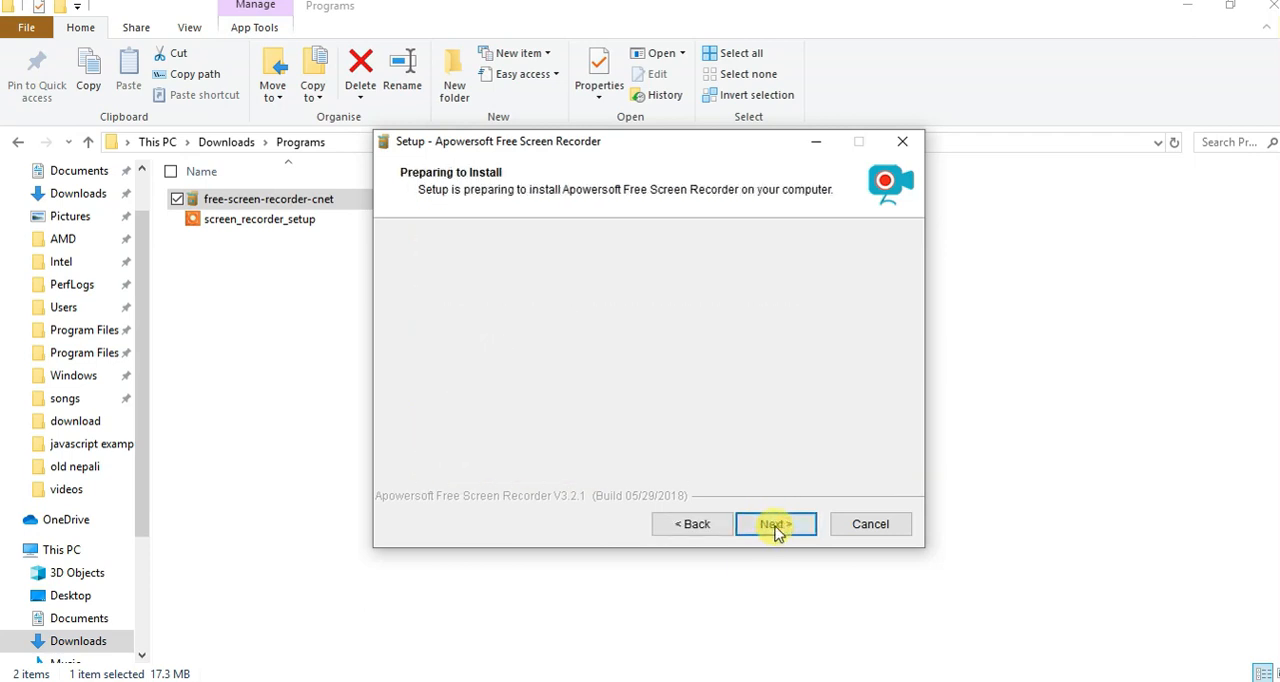
click(776, 524)
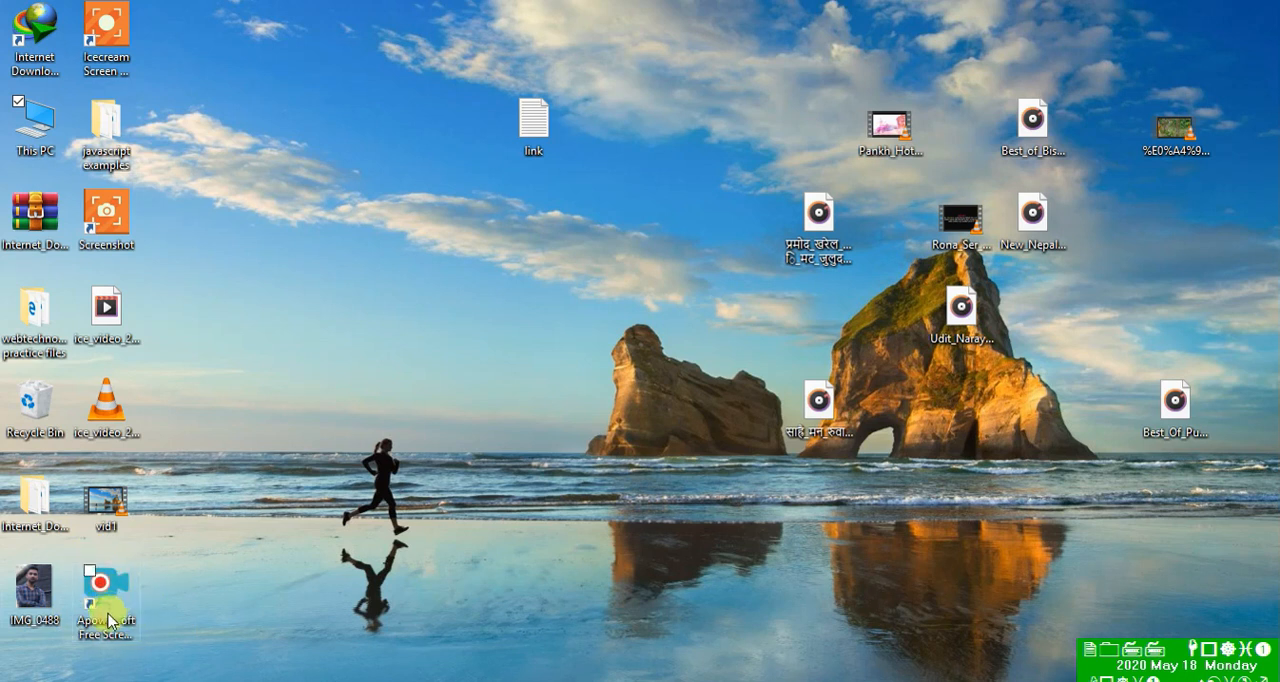
- Launch the recorder from its desktop shortcut and open the account Log in window
click(105, 600)
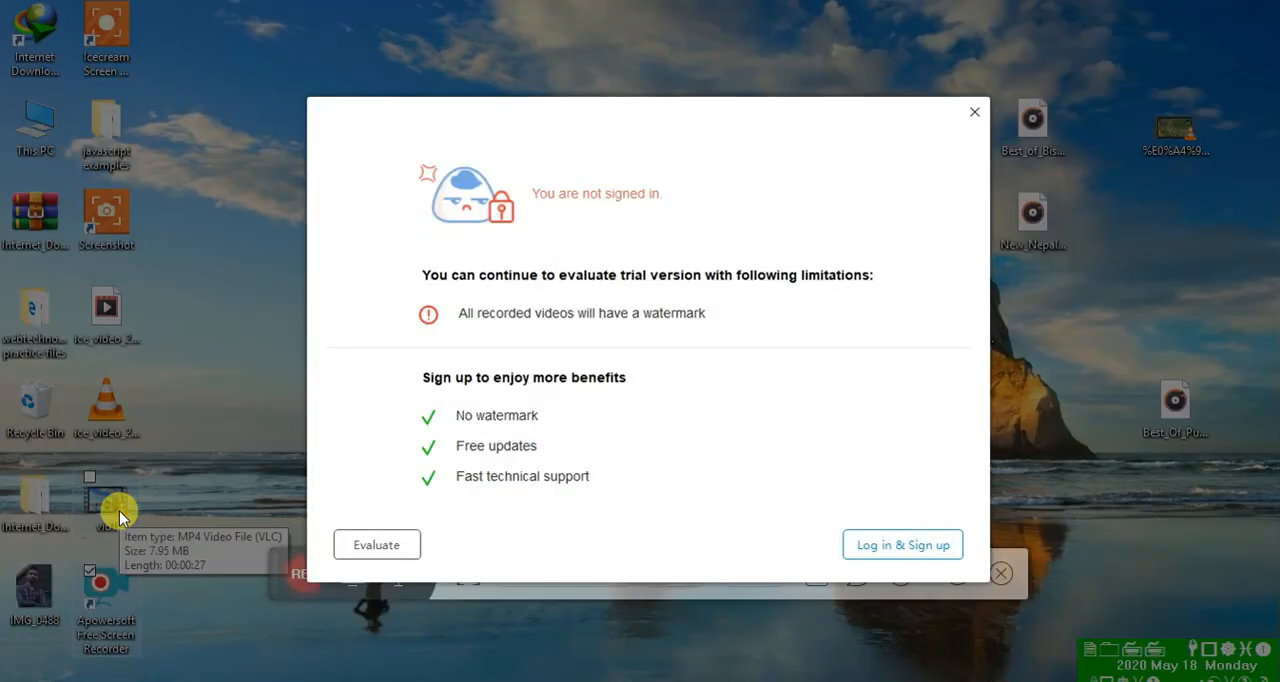
mouse_move(440, 250)
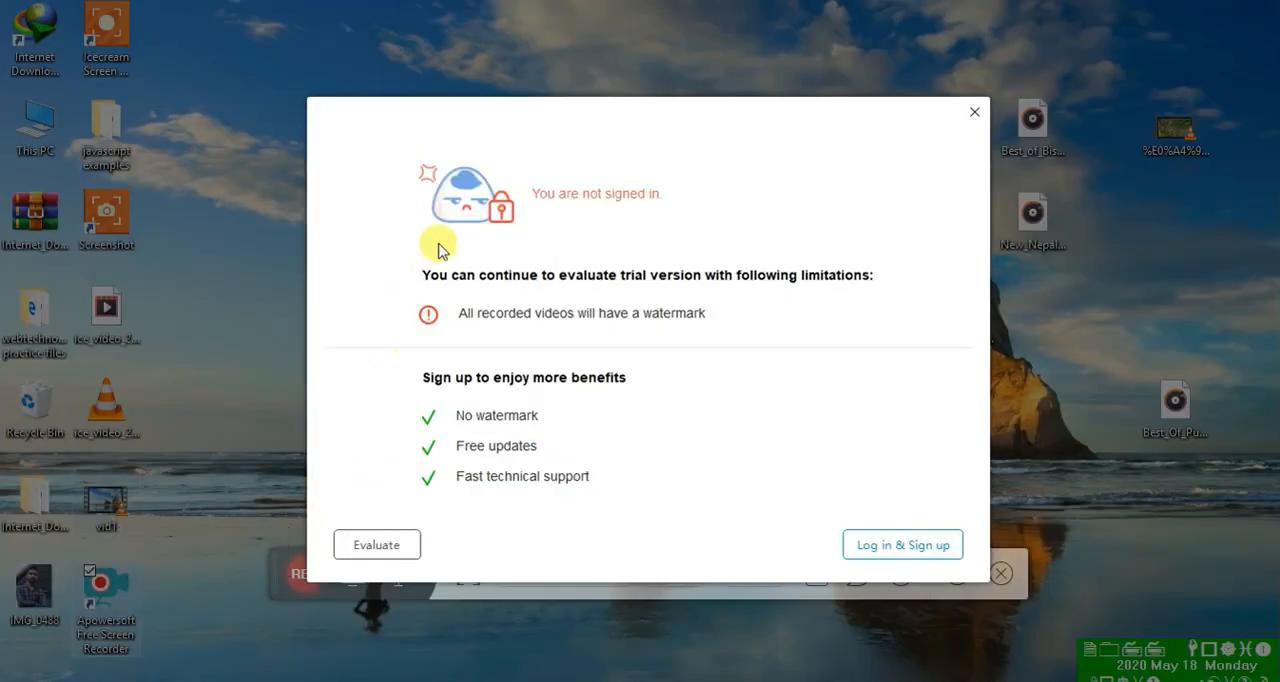
mouse_move(678, 481)
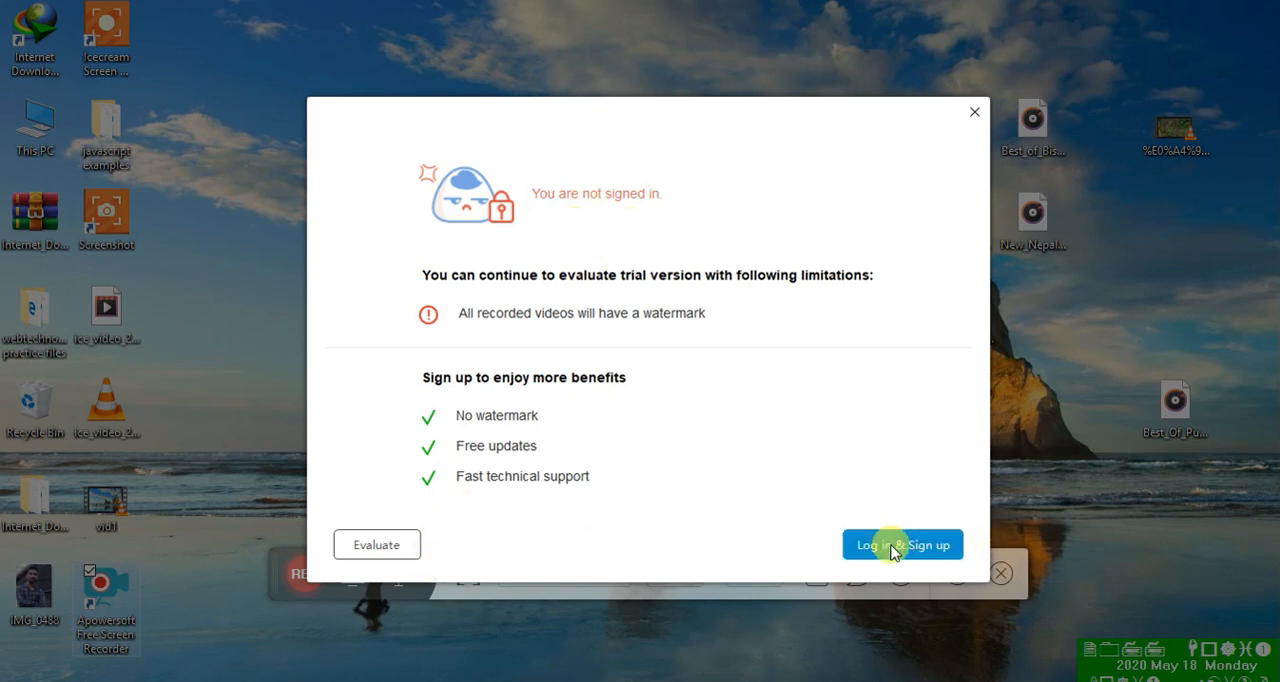
click(376, 544)
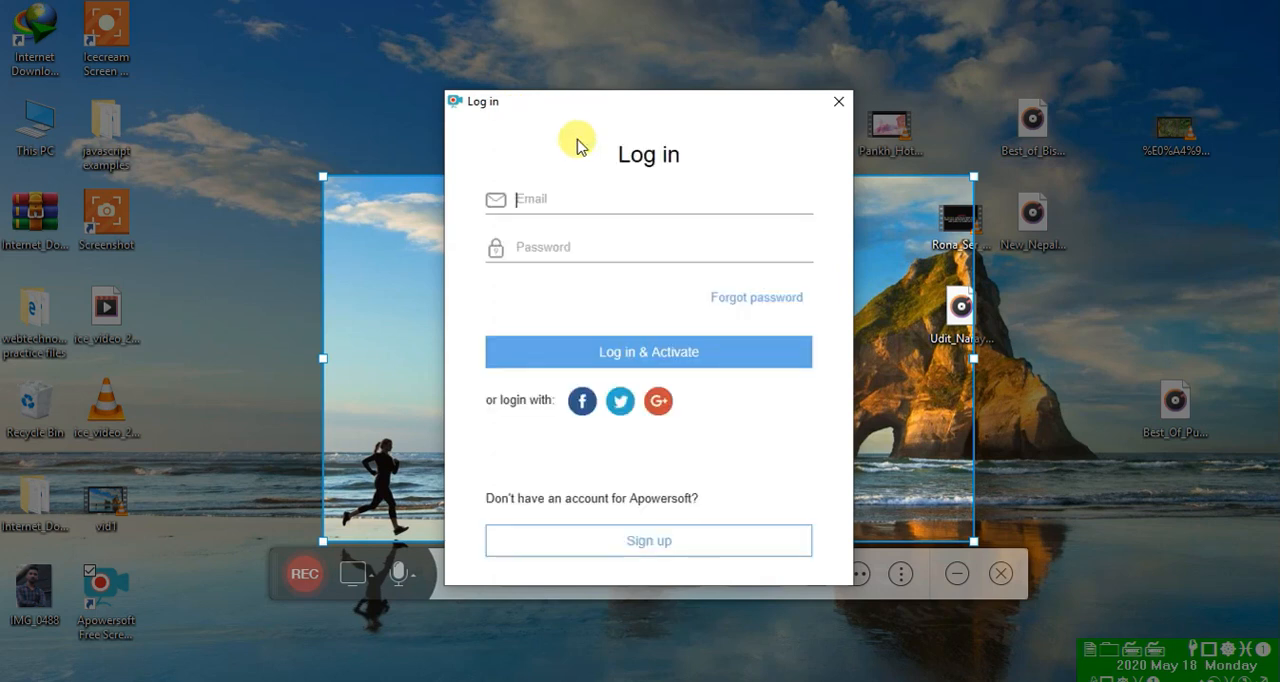
mouse_move(648, 351)
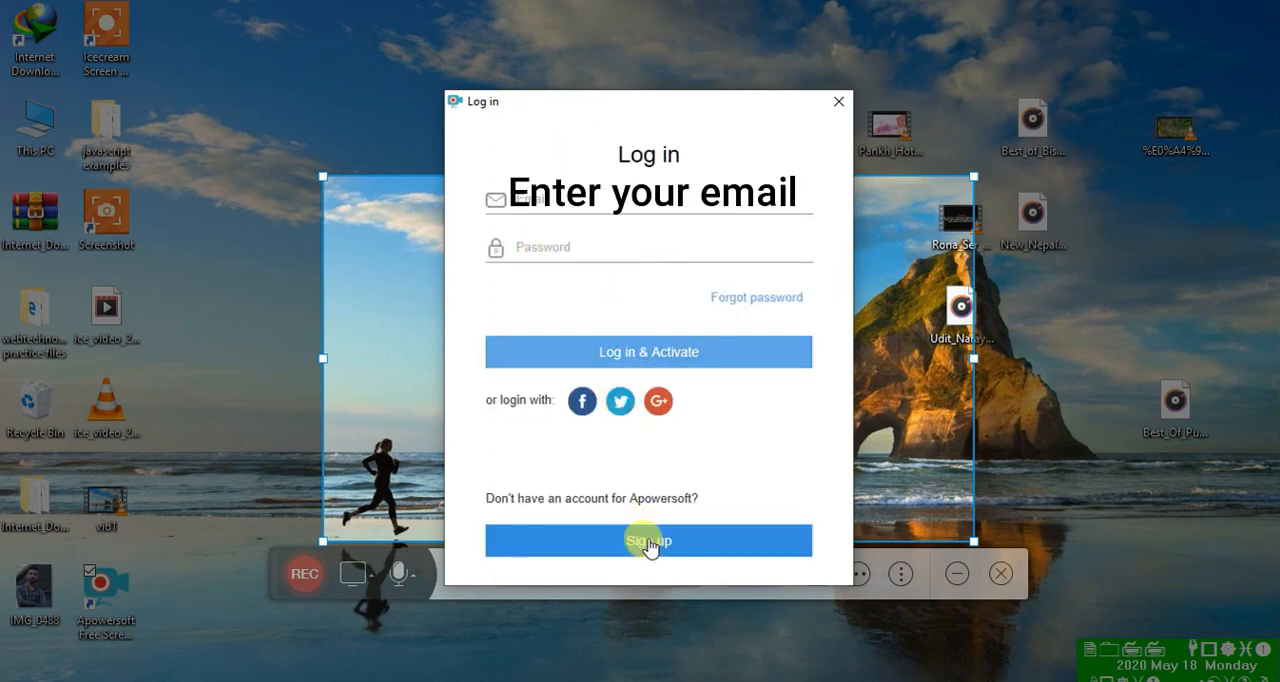
- Toggle between the Log in and Sign up forms, ending on the Register form
click(648, 540)
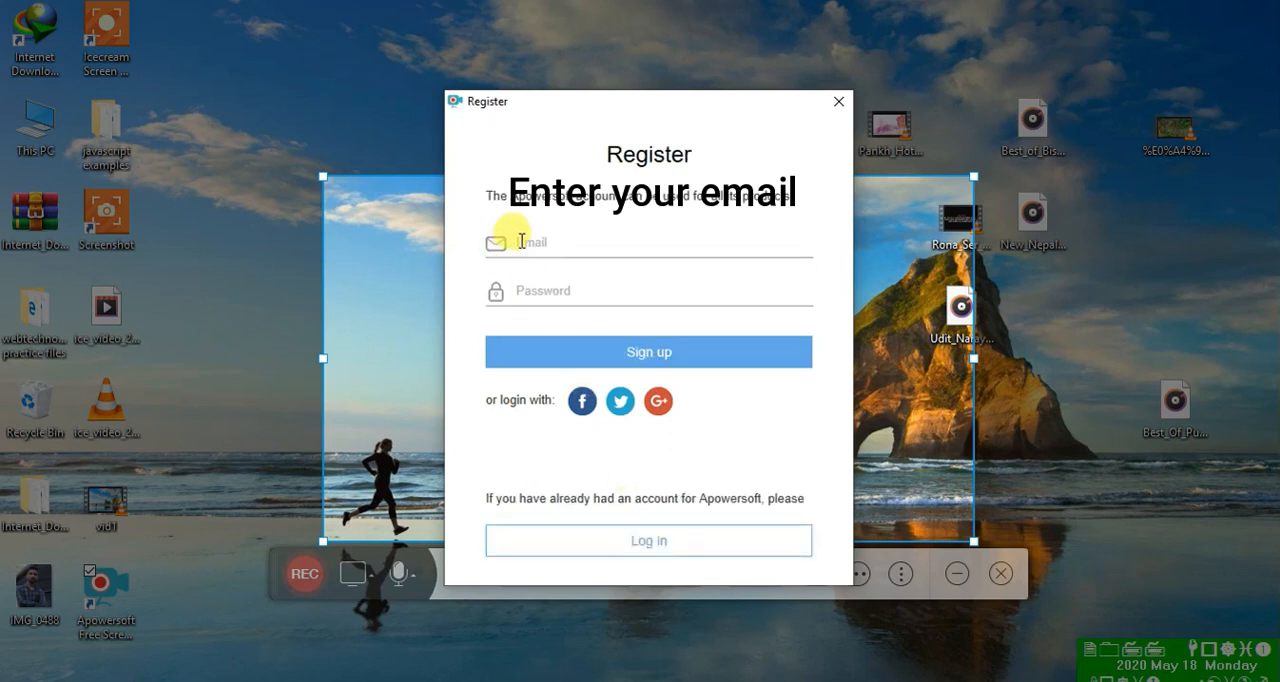
click(648, 242)
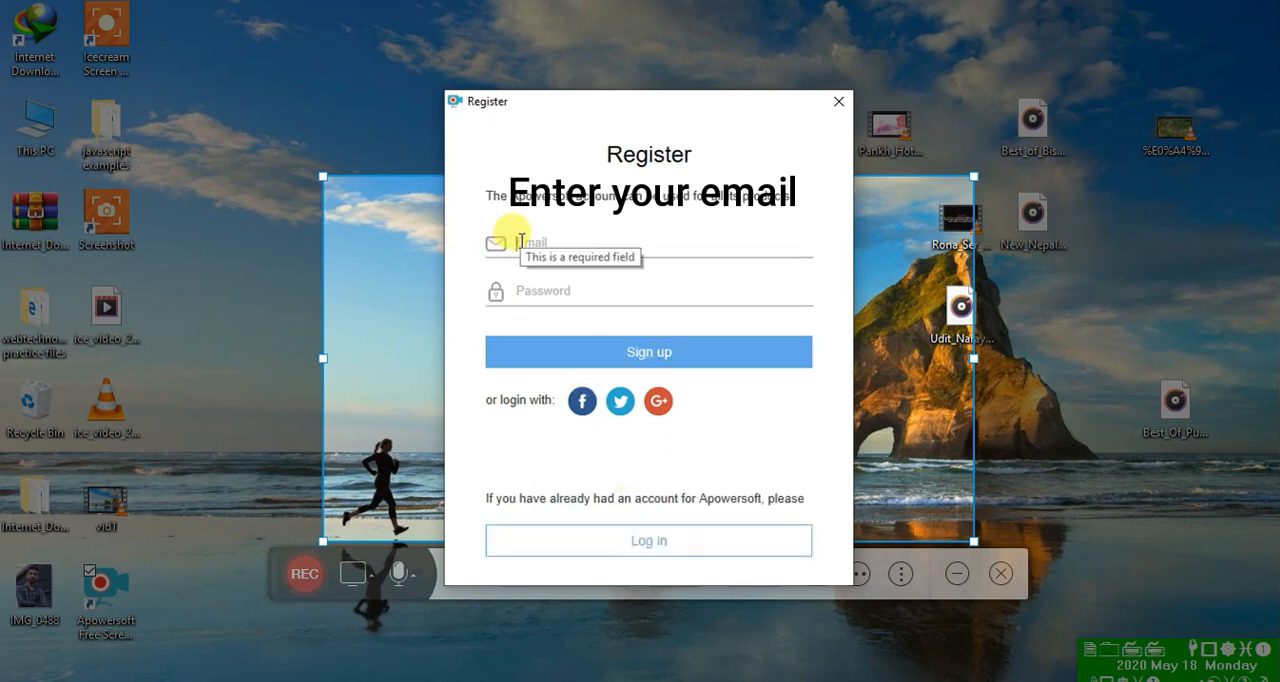
click(648, 540)
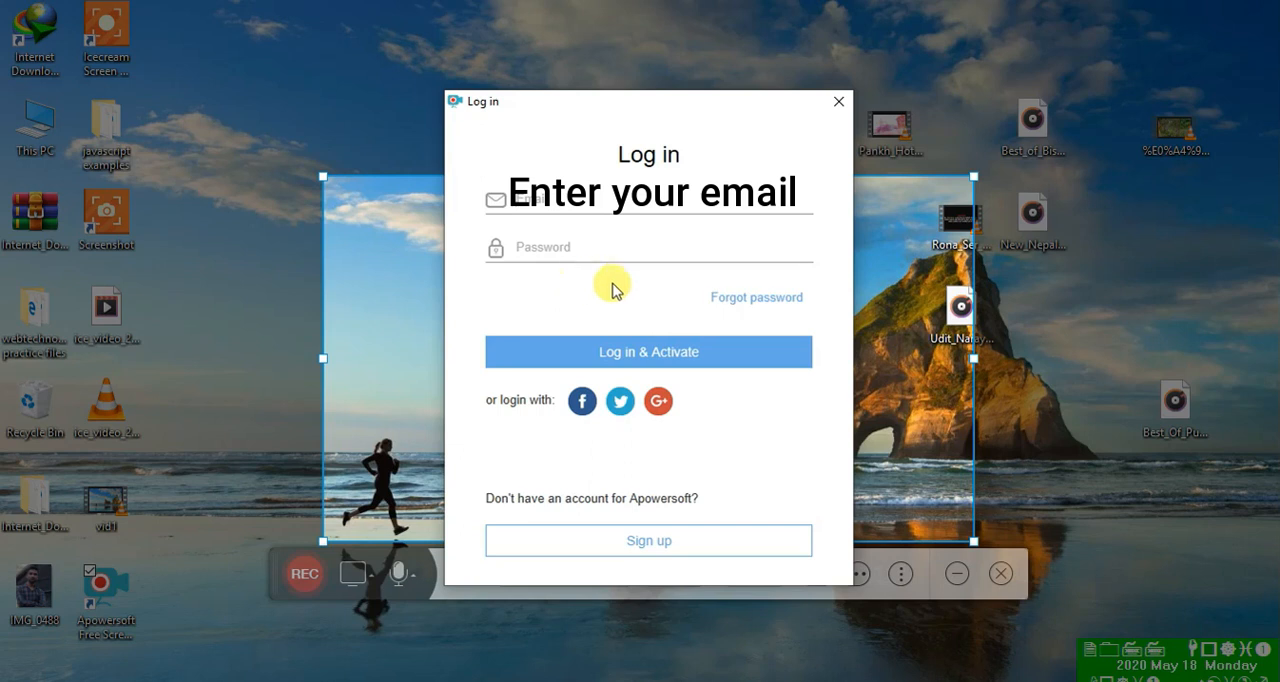
mouse_move(658, 401)
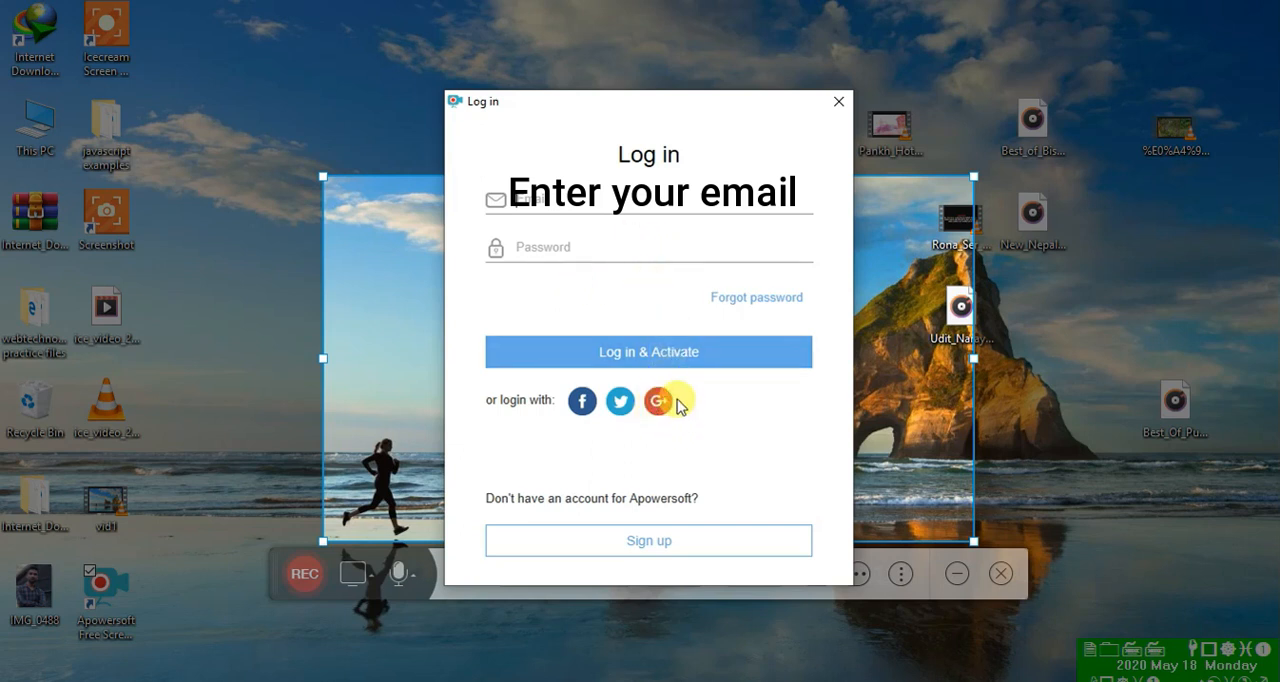
mouse_move(620, 400)
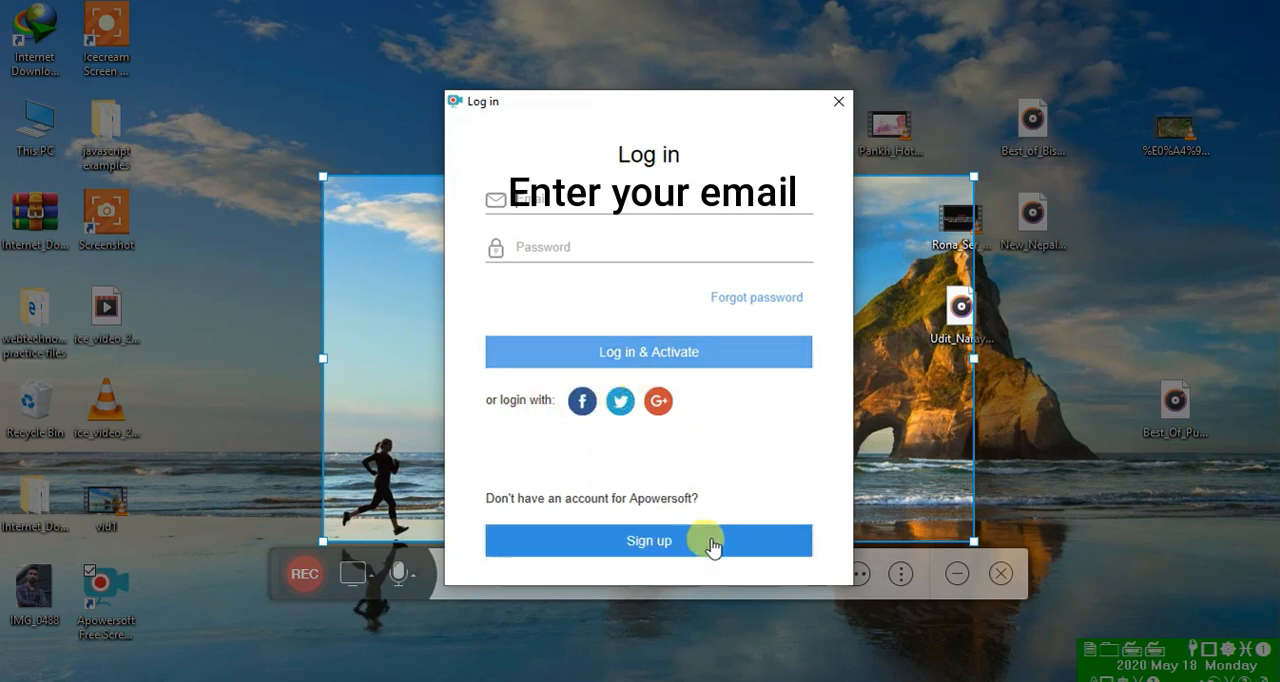
click(648, 540)
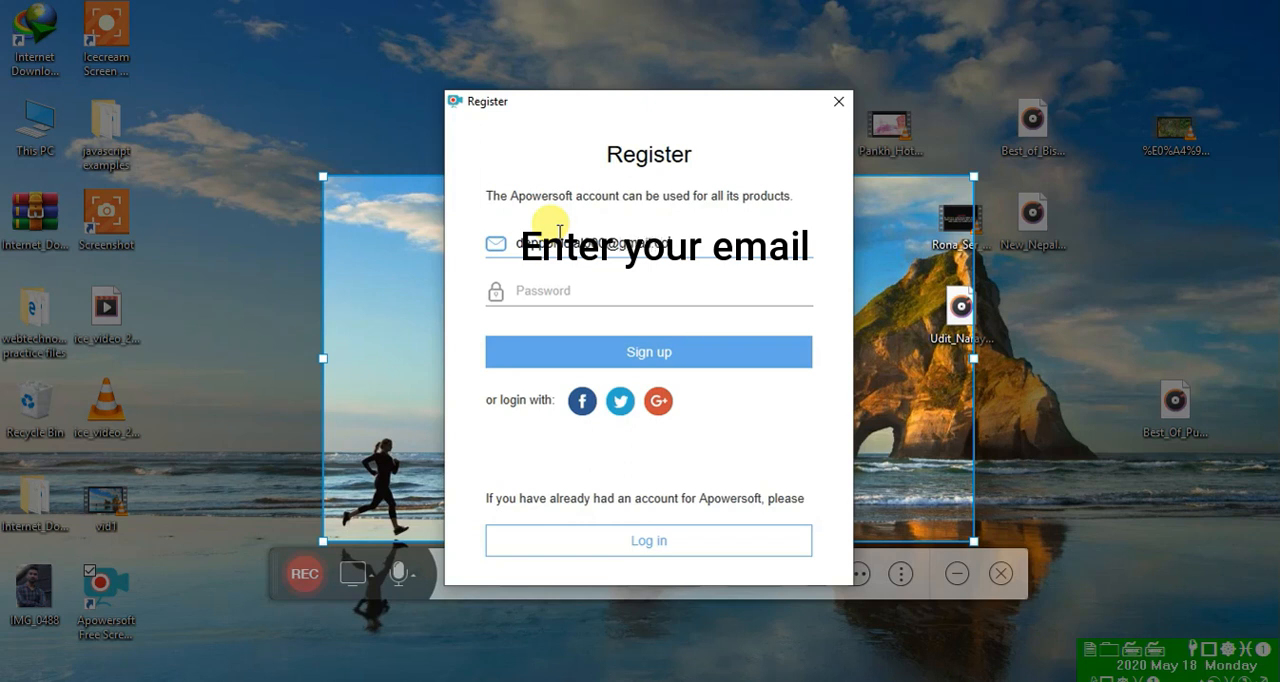
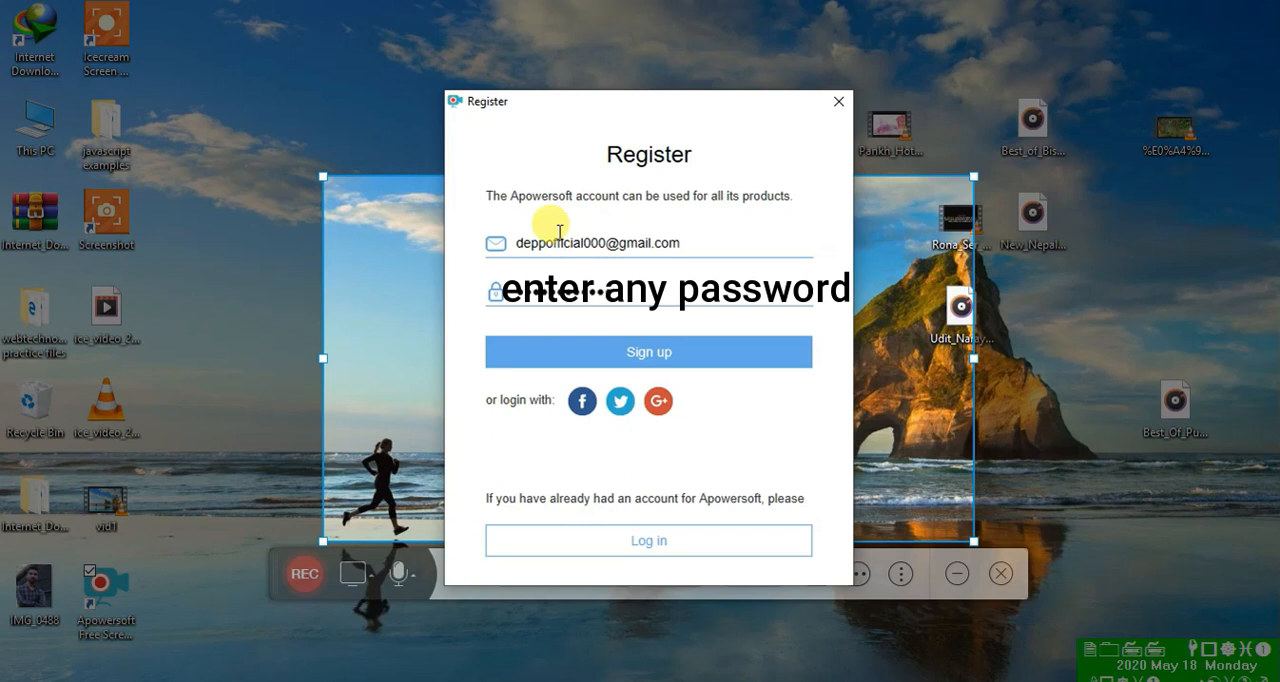
click(648, 351)
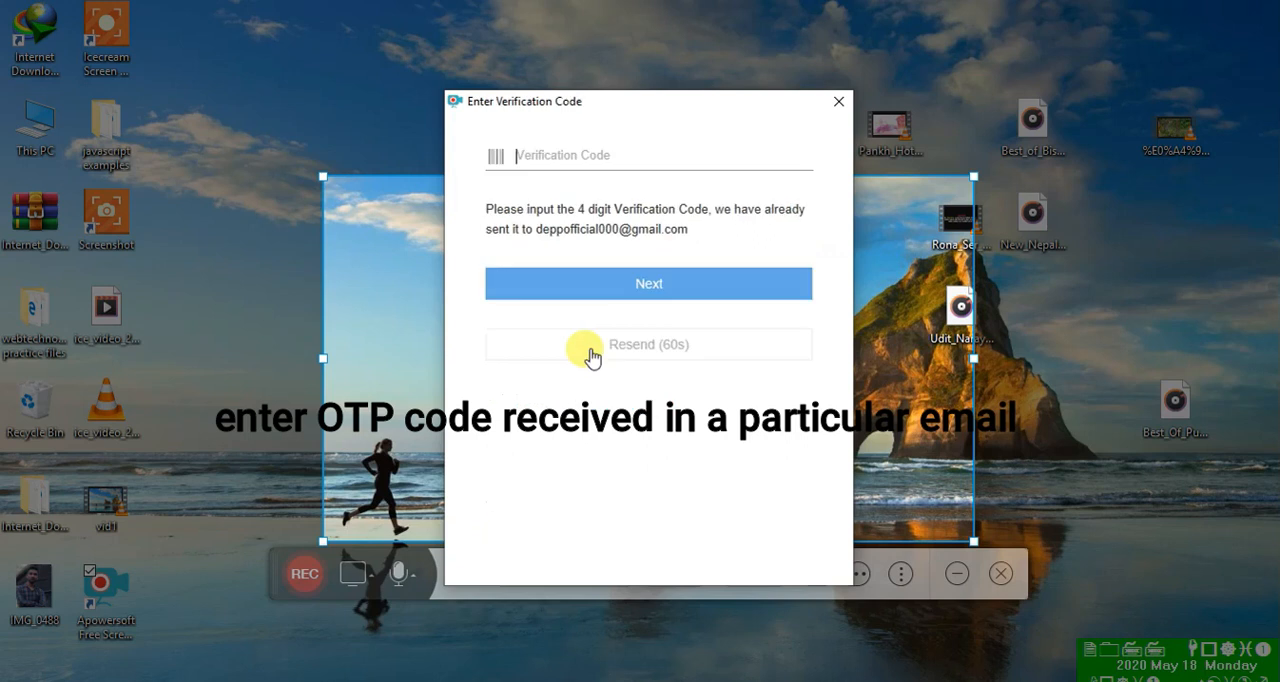
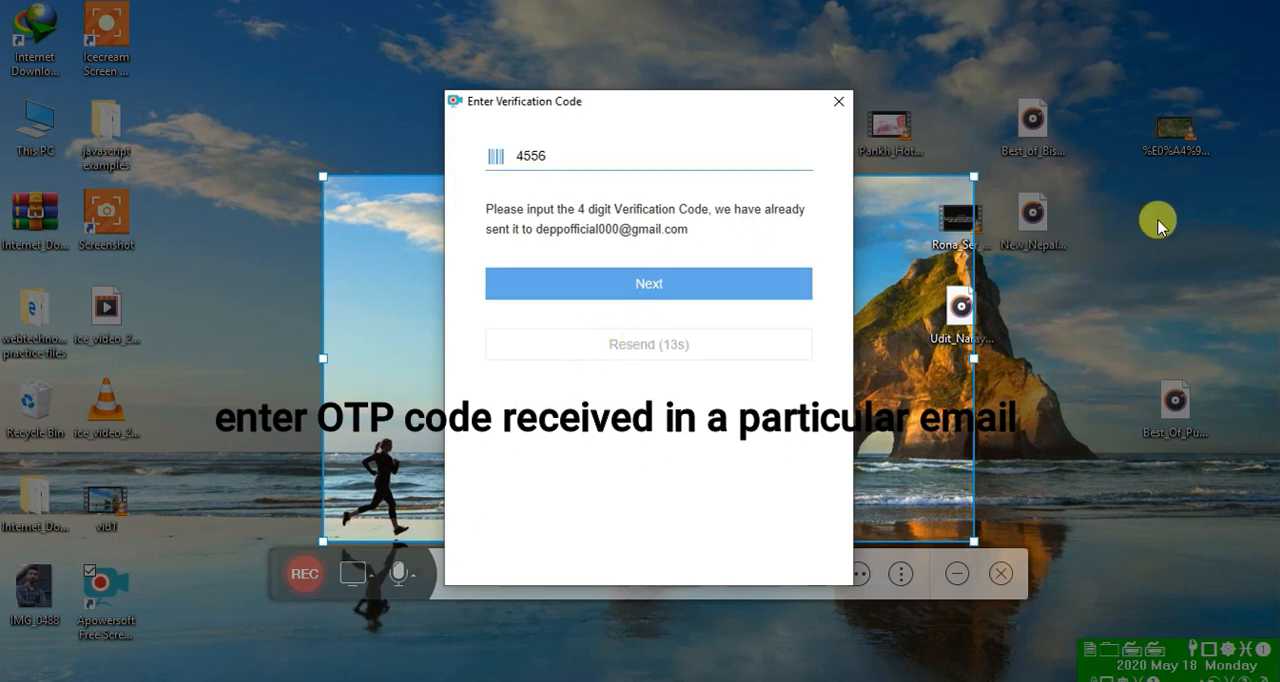
- Enter the emailed verification code and confirm the VIP lifetime activation message
click(648, 283)
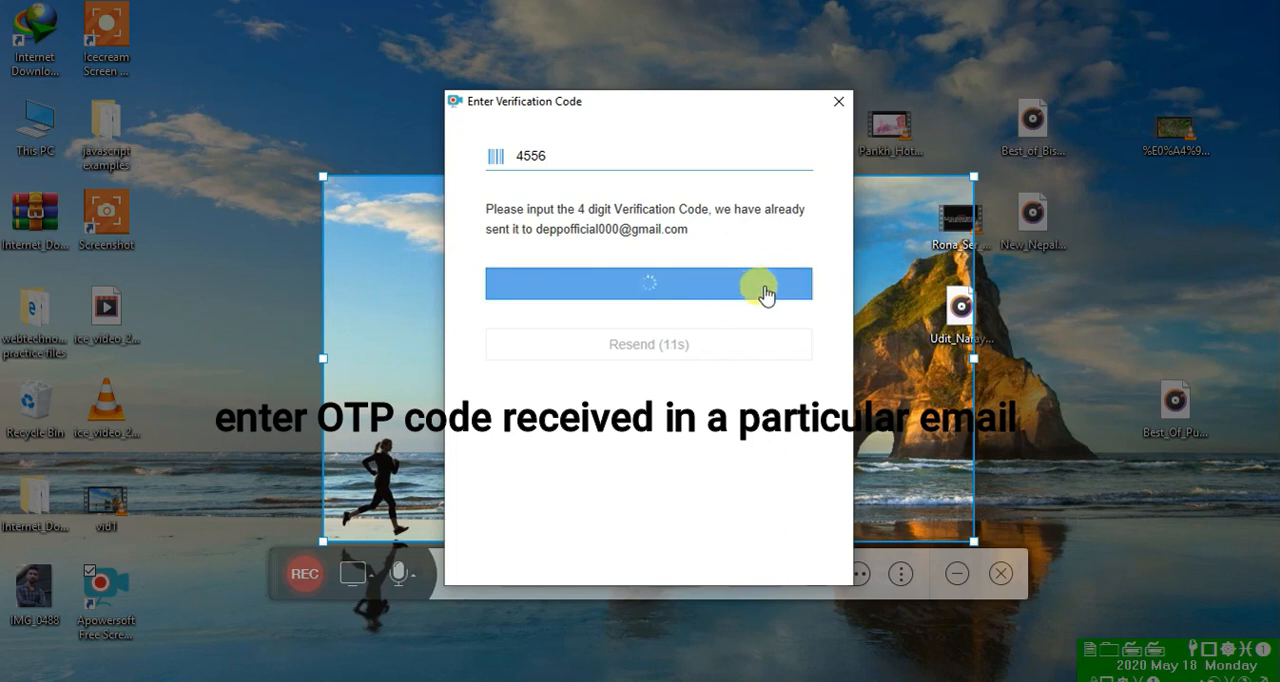
click(648, 284)
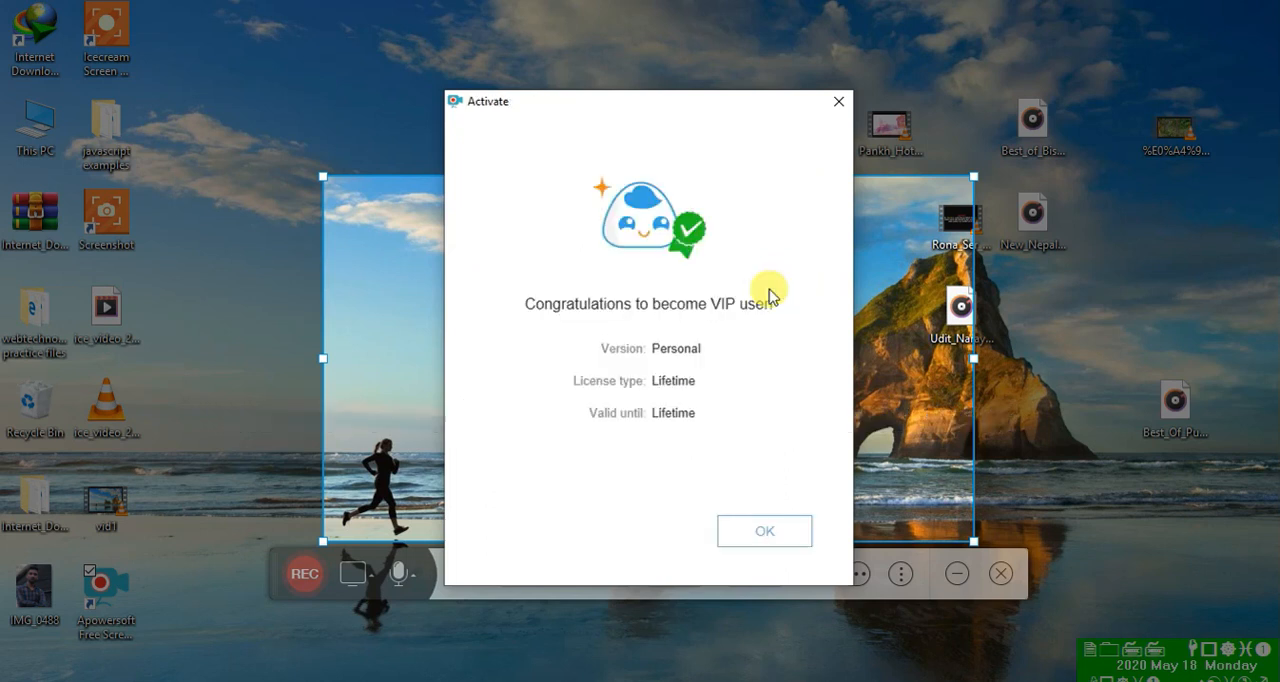
click(764, 531)
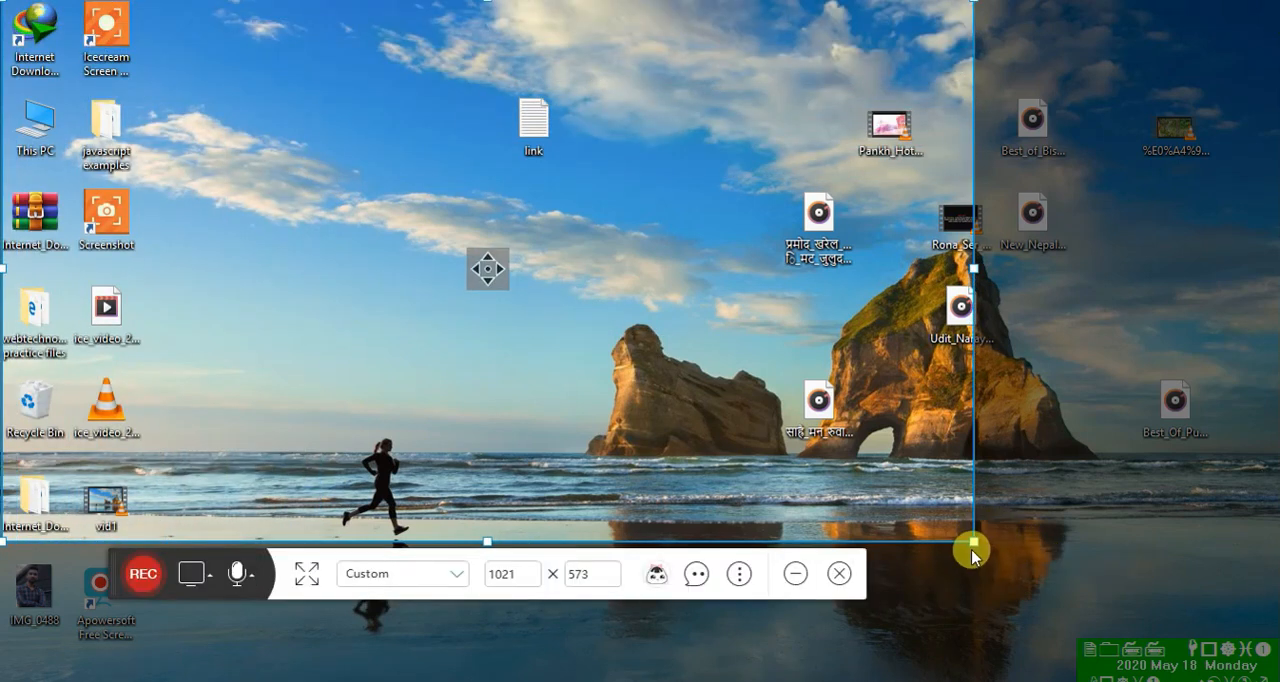
- Expand the capture area to the full desktop and start the recording countdown
click(838, 573)
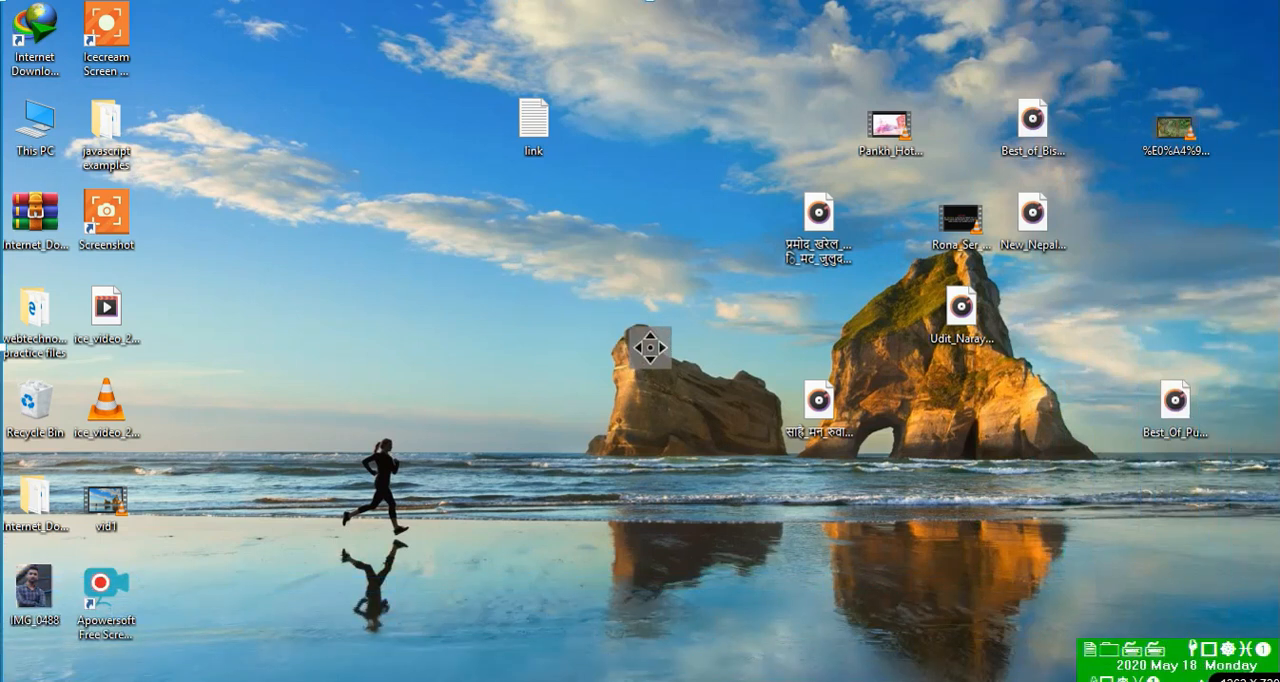
click(105, 590)
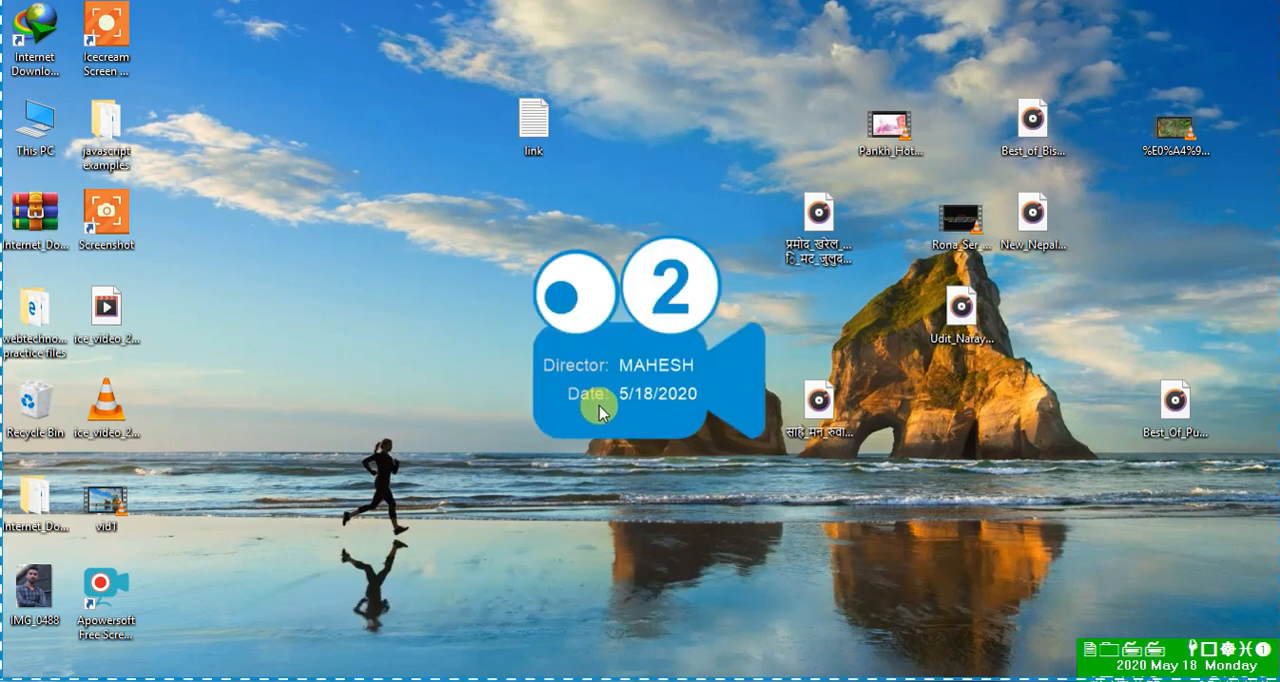
- Skip the countdown, record a few seconds of the desktop, then stop it
click(600, 410)
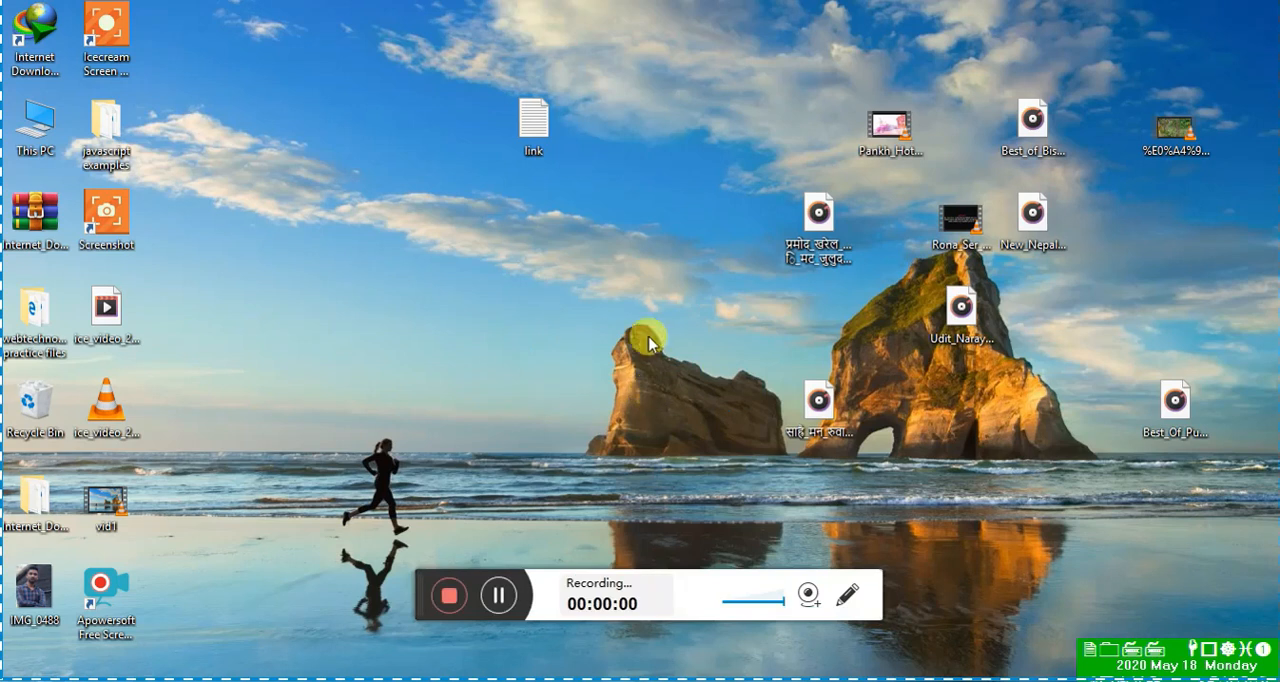
mouse_move(731, 487)
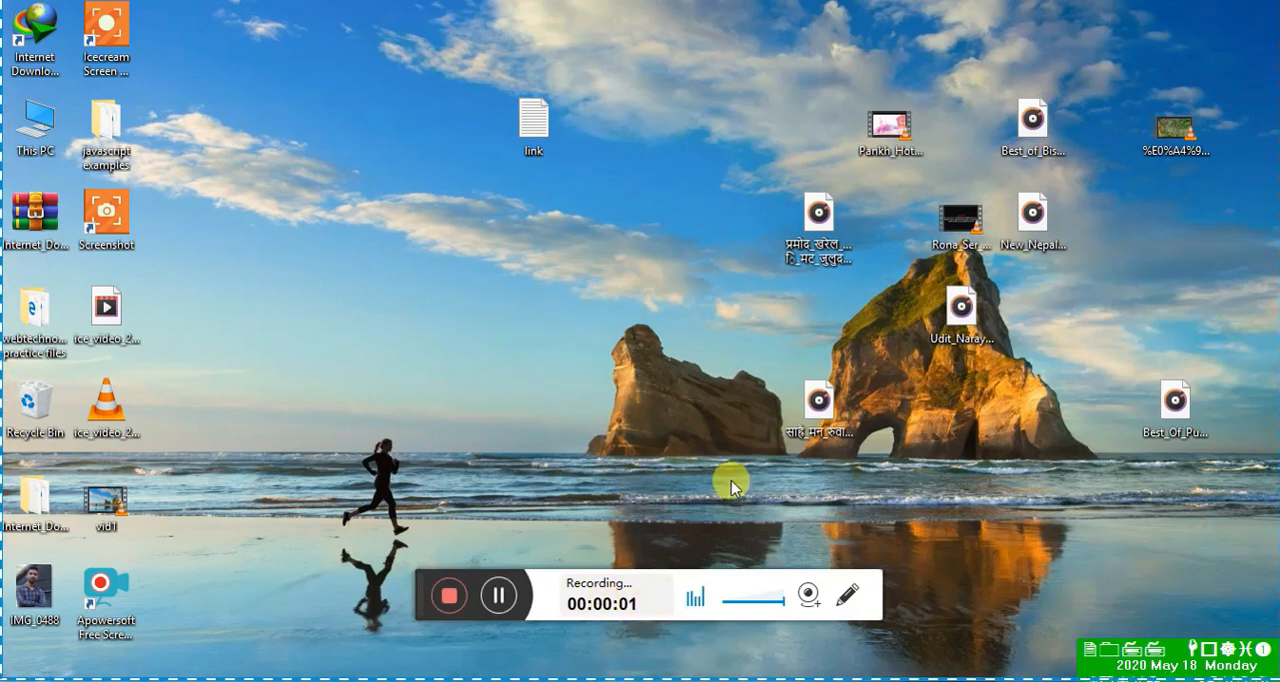
click(448, 595)
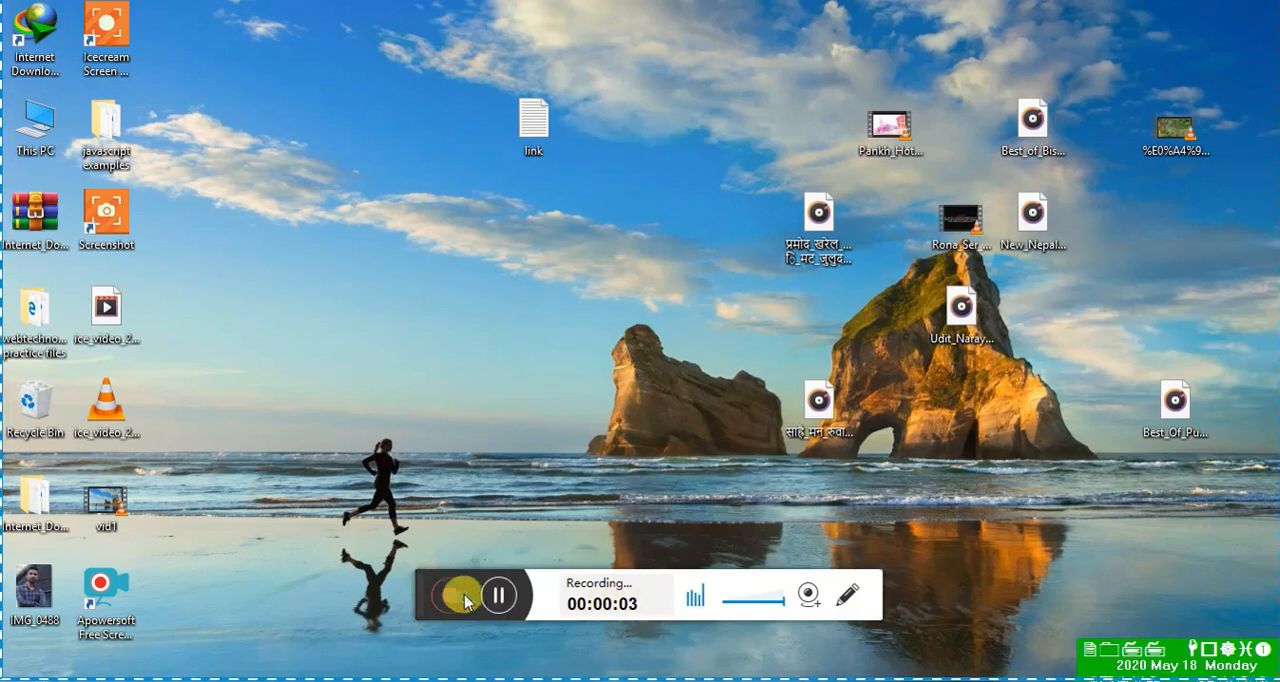
click(460, 595)
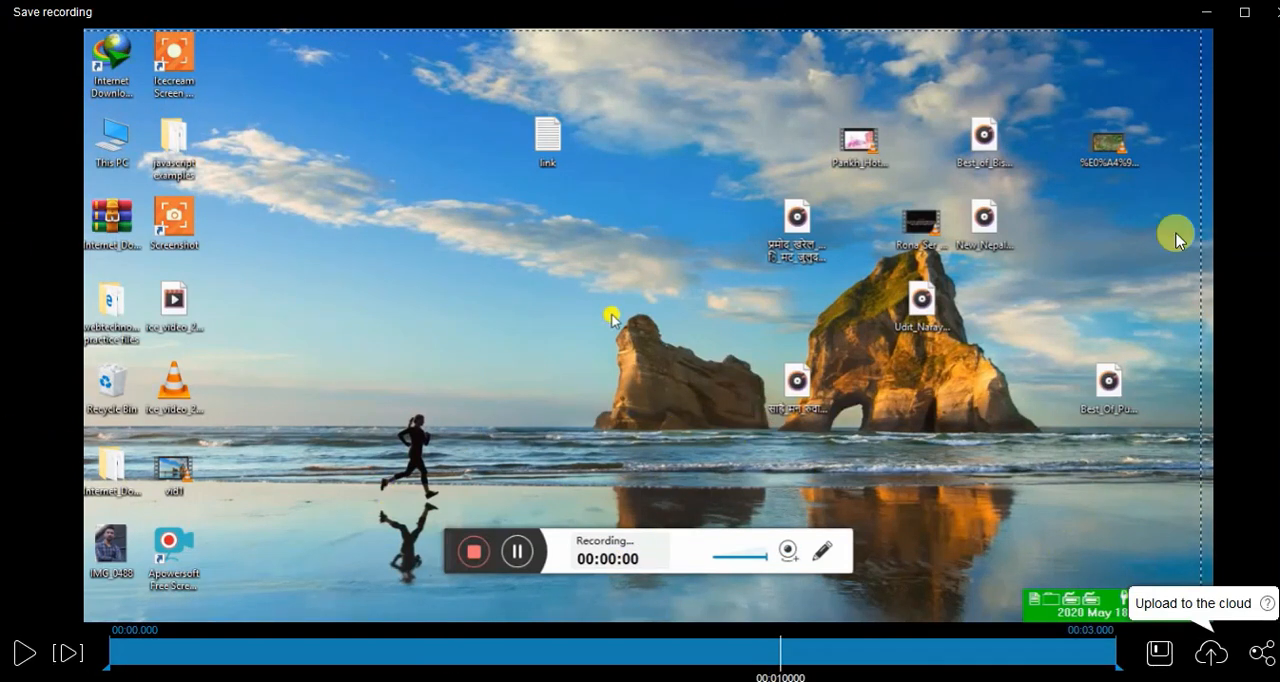
mouse_move(650, 140)
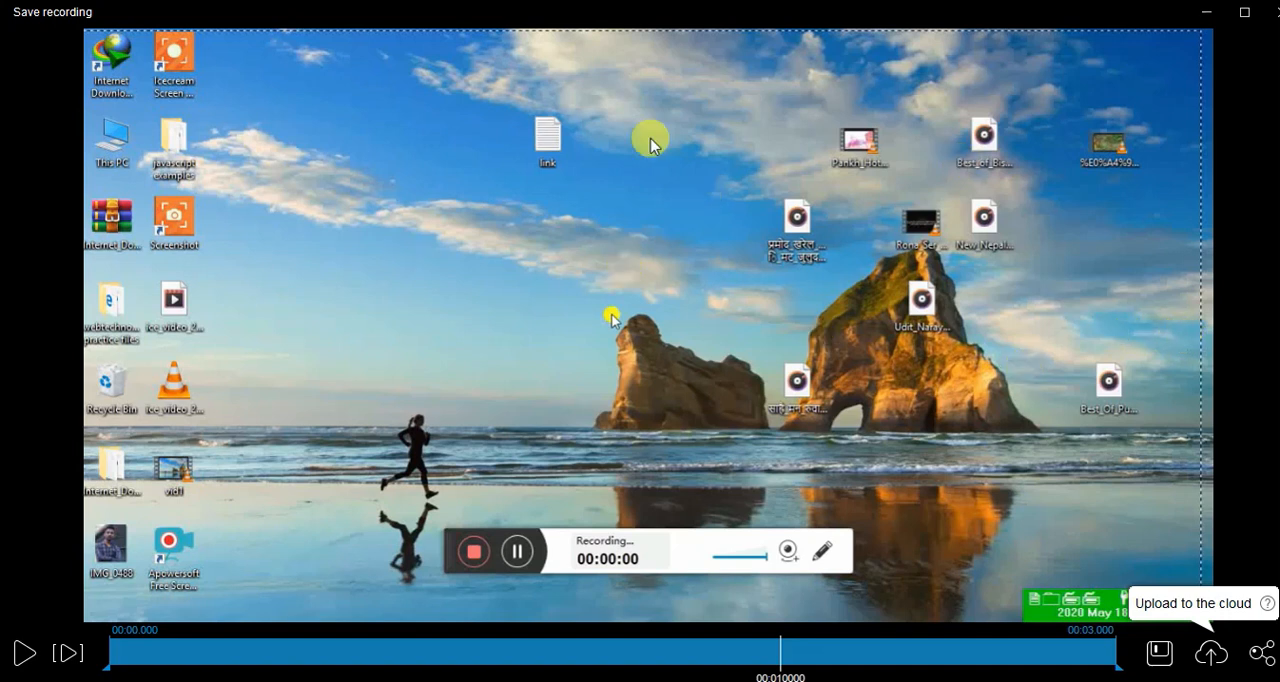
mouse_move(718, 352)
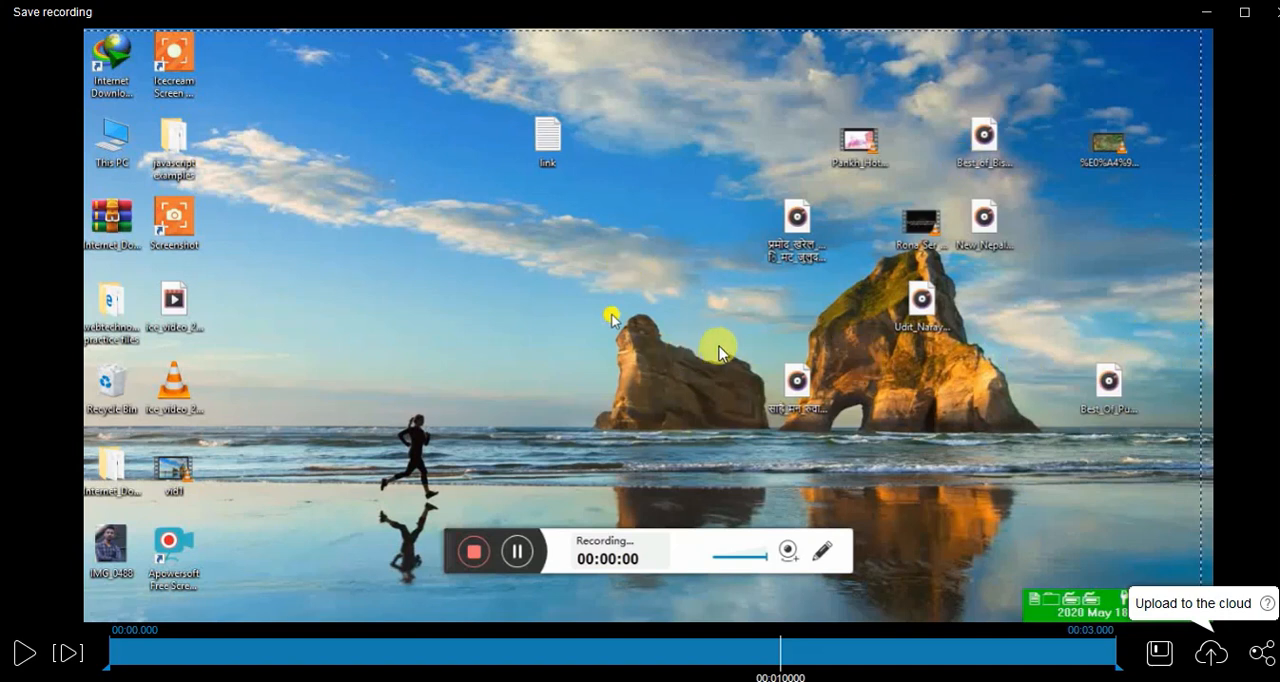